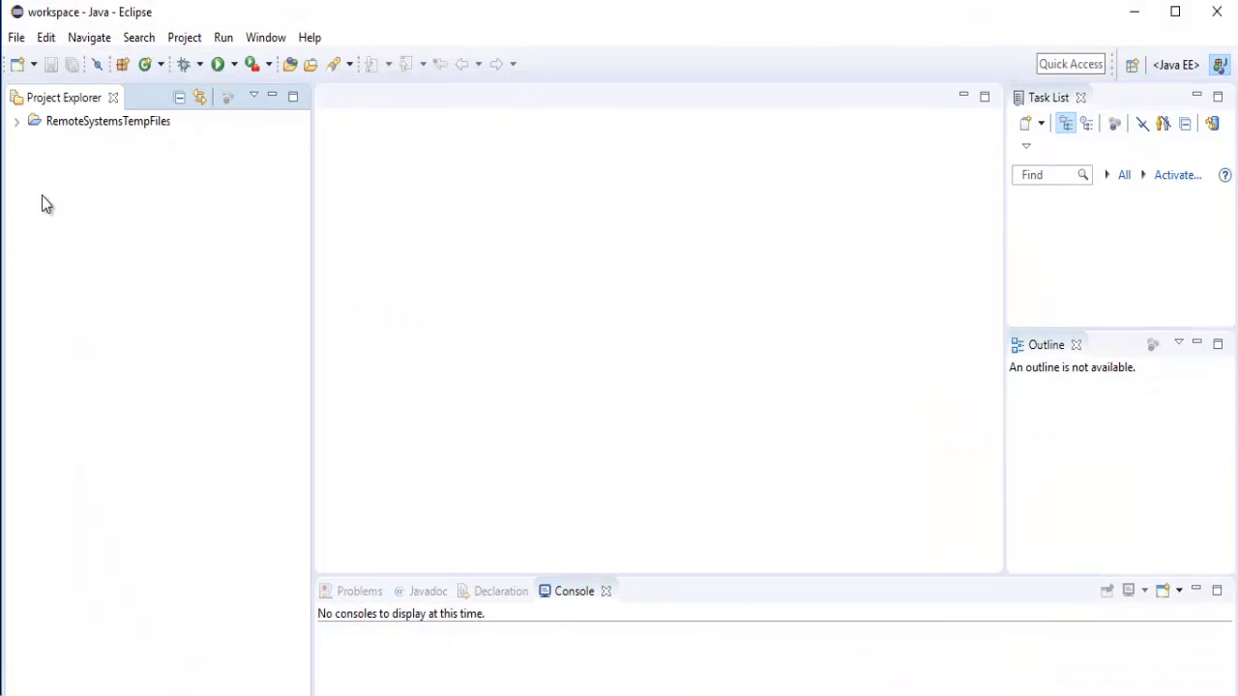
pyautogui.moveTo(25, 50)
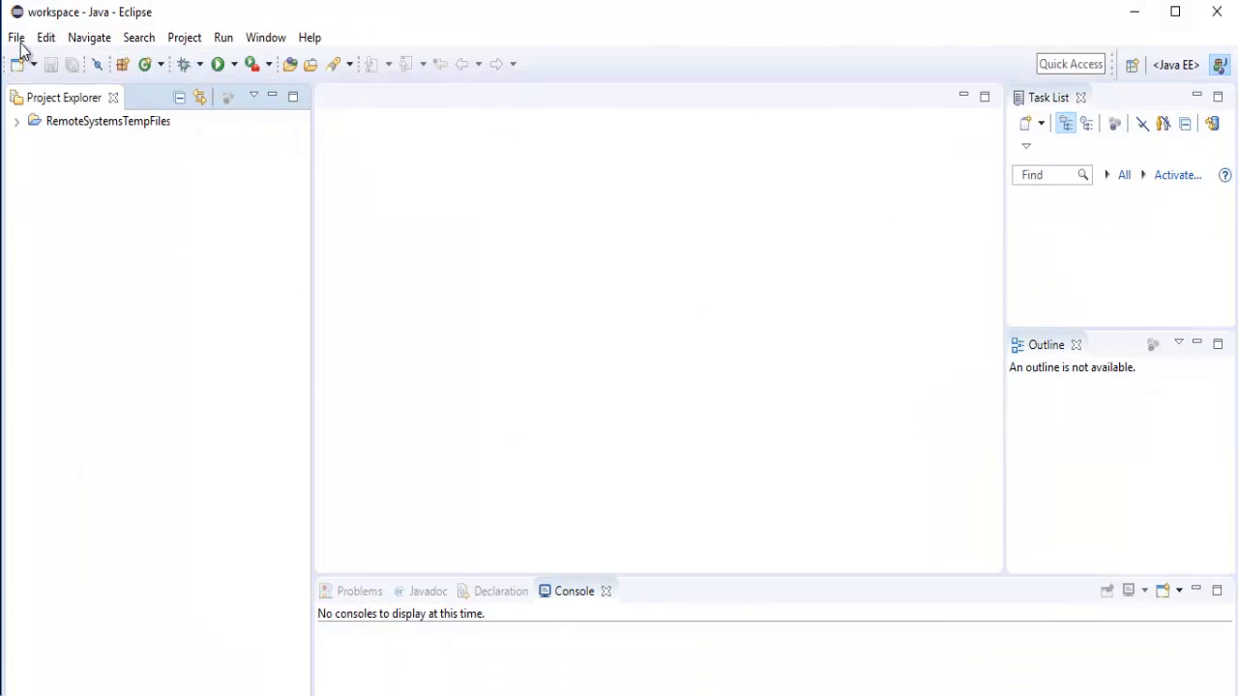
# Create a Java project named SamplePro with default settings.
pyautogui.click(15, 37)
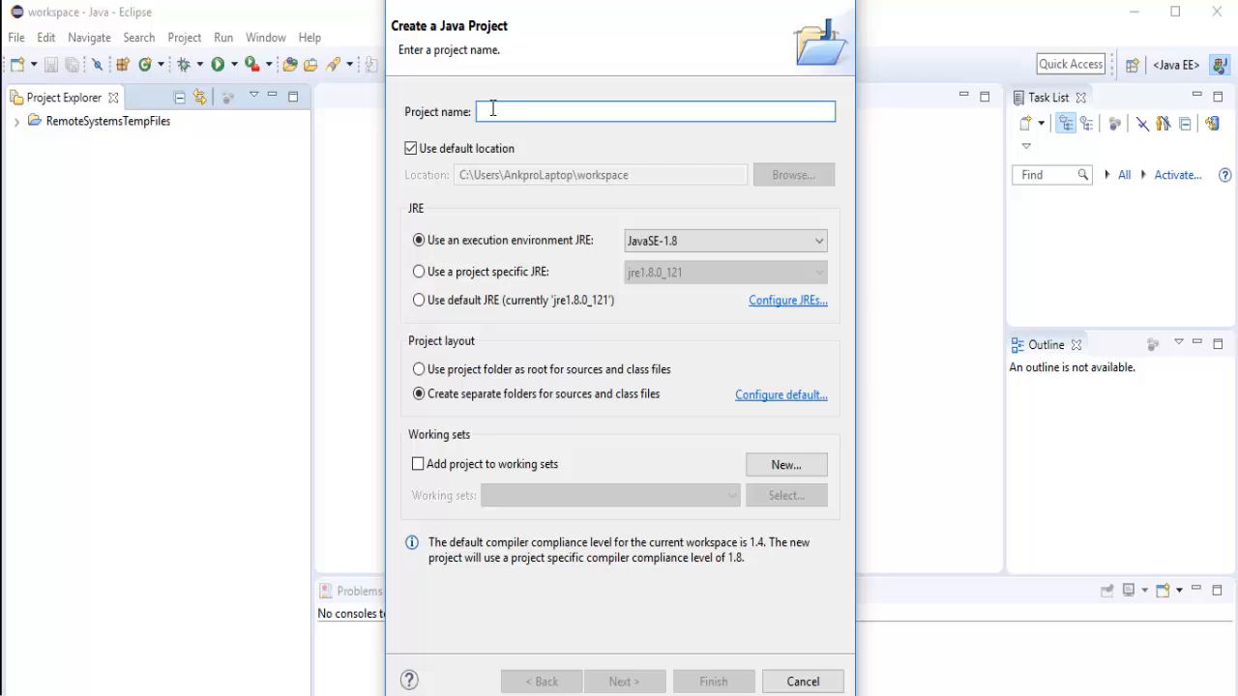
pyautogui.write('Sa')
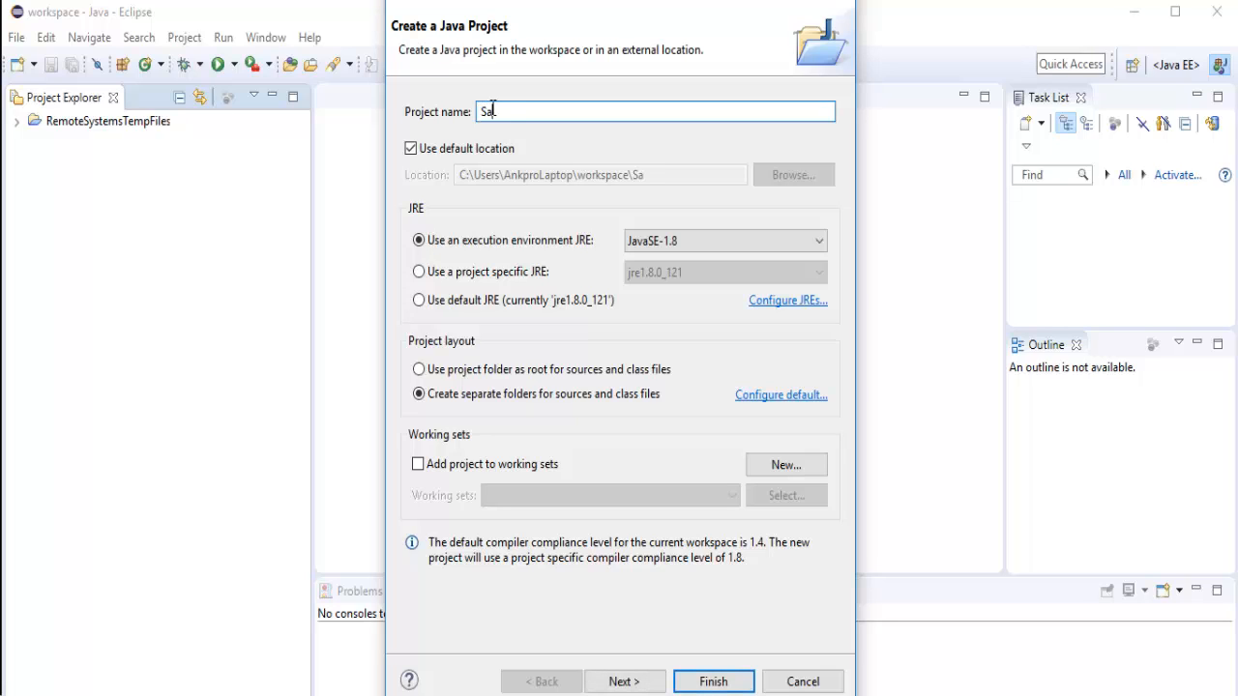
pyautogui.write('mple')
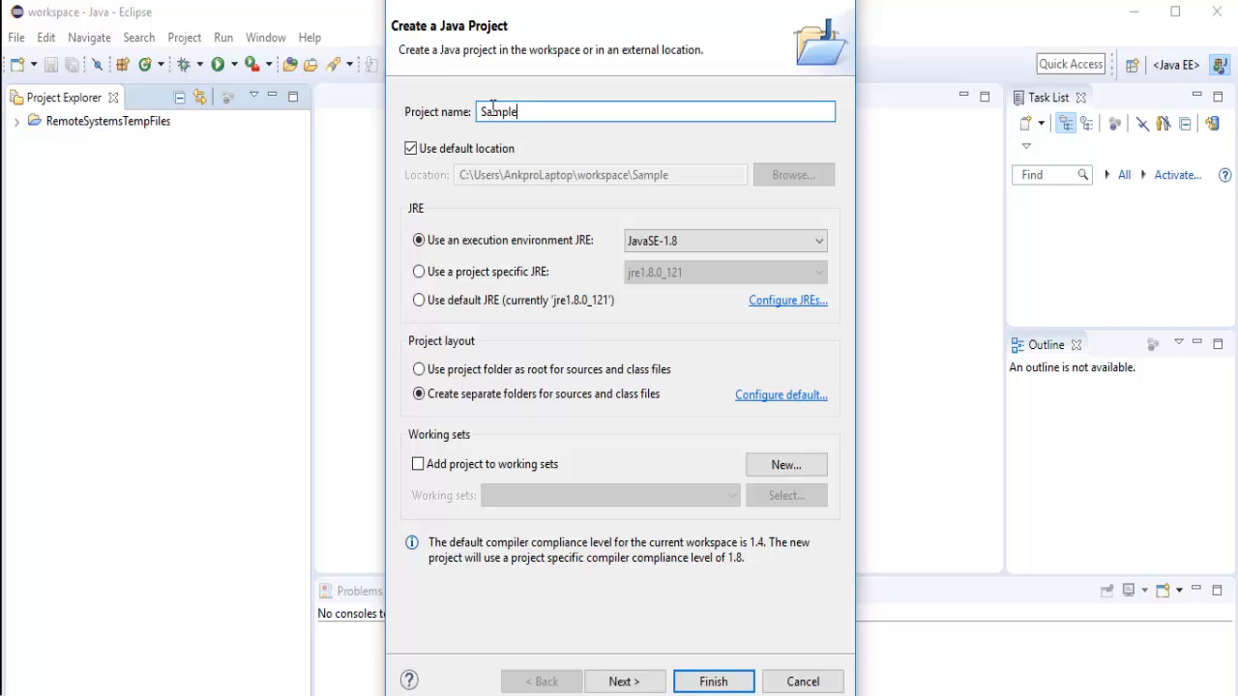
pyautogui.write('Pro')
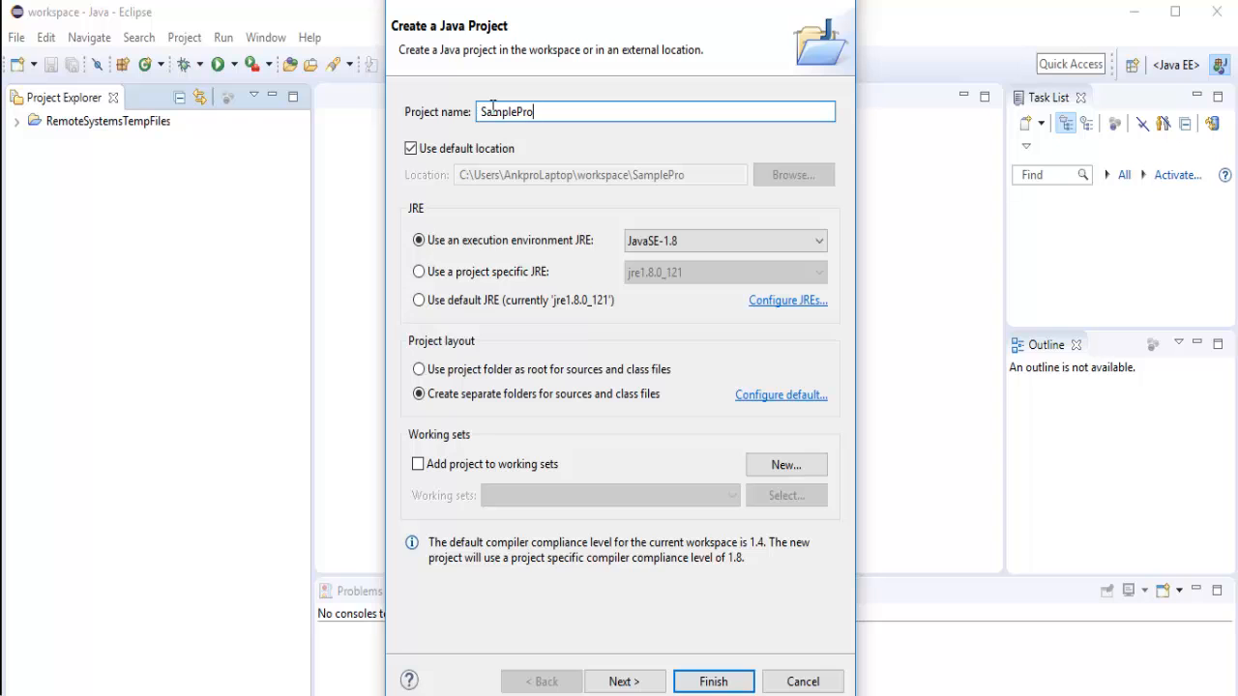
pyautogui.click(713, 682)
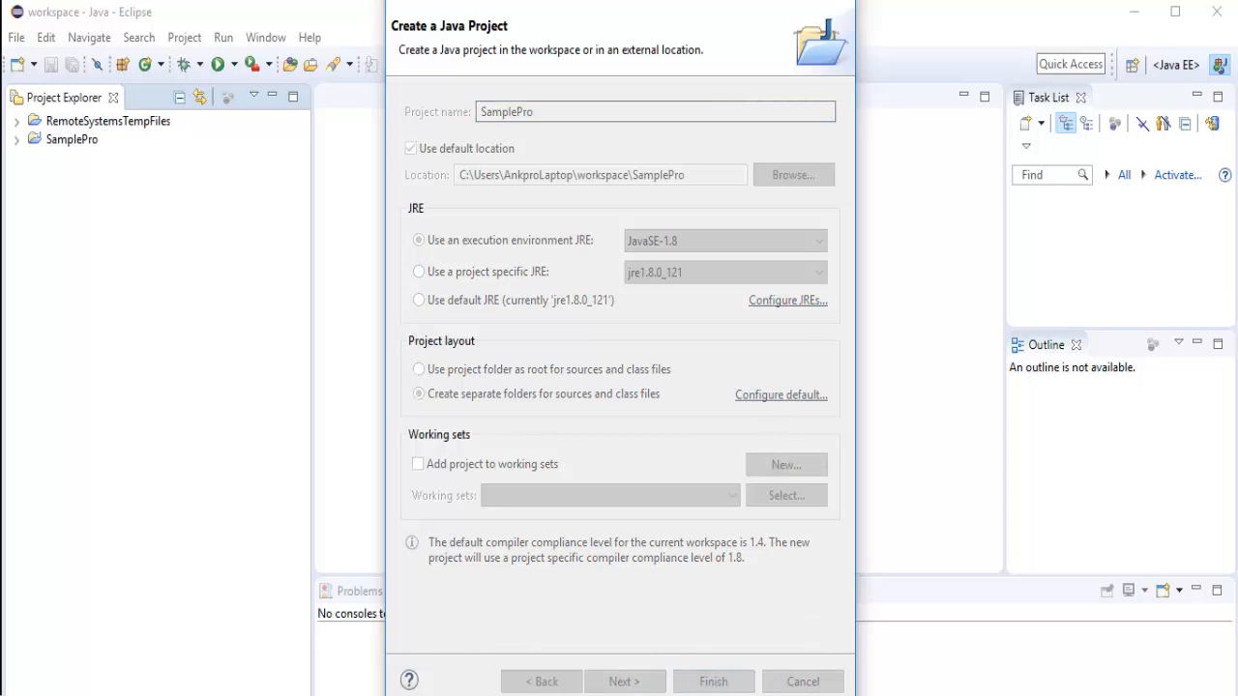
pyautogui.click(713, 682)
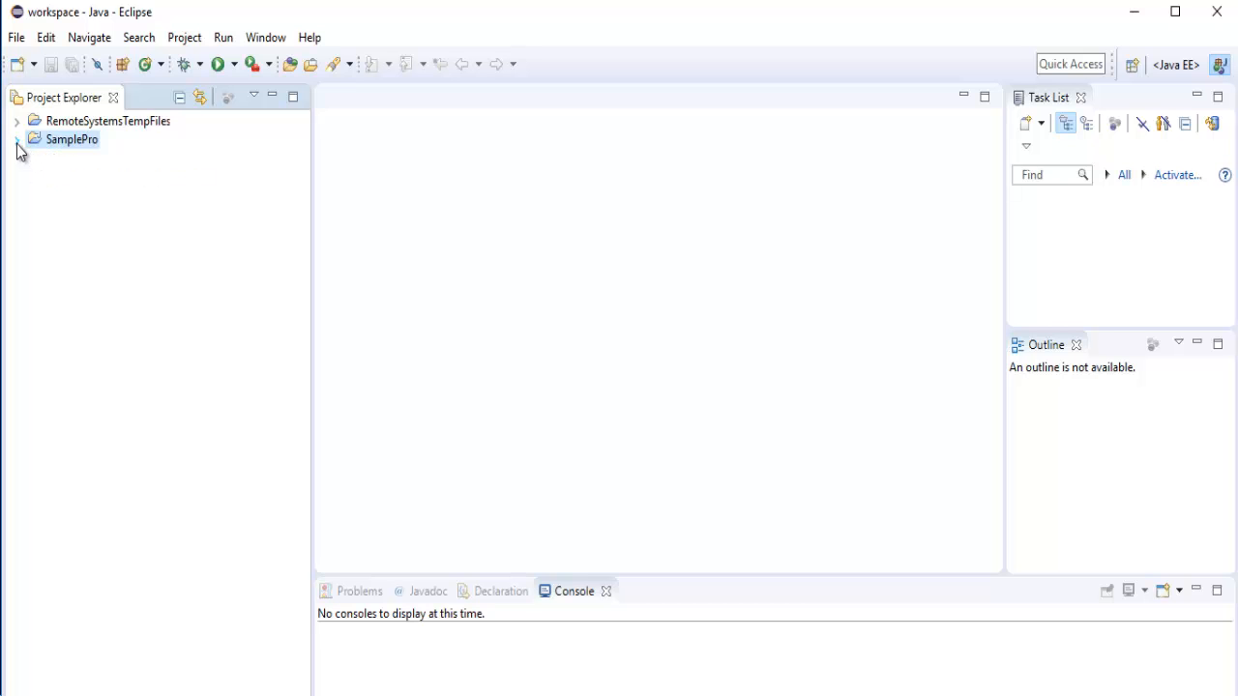
# Add class Demo to SamplePro's default package with a public static void main stub.
pyautogui.rightClick(72, 138)
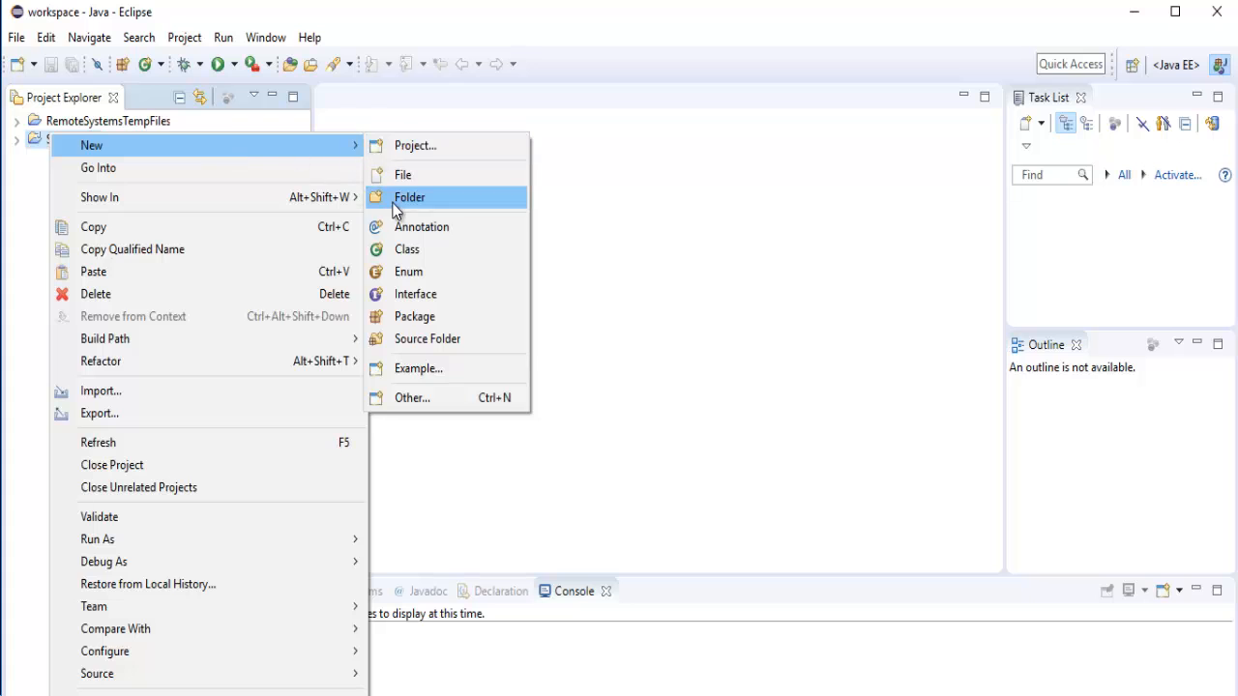
pyautogui.click(408, 249)
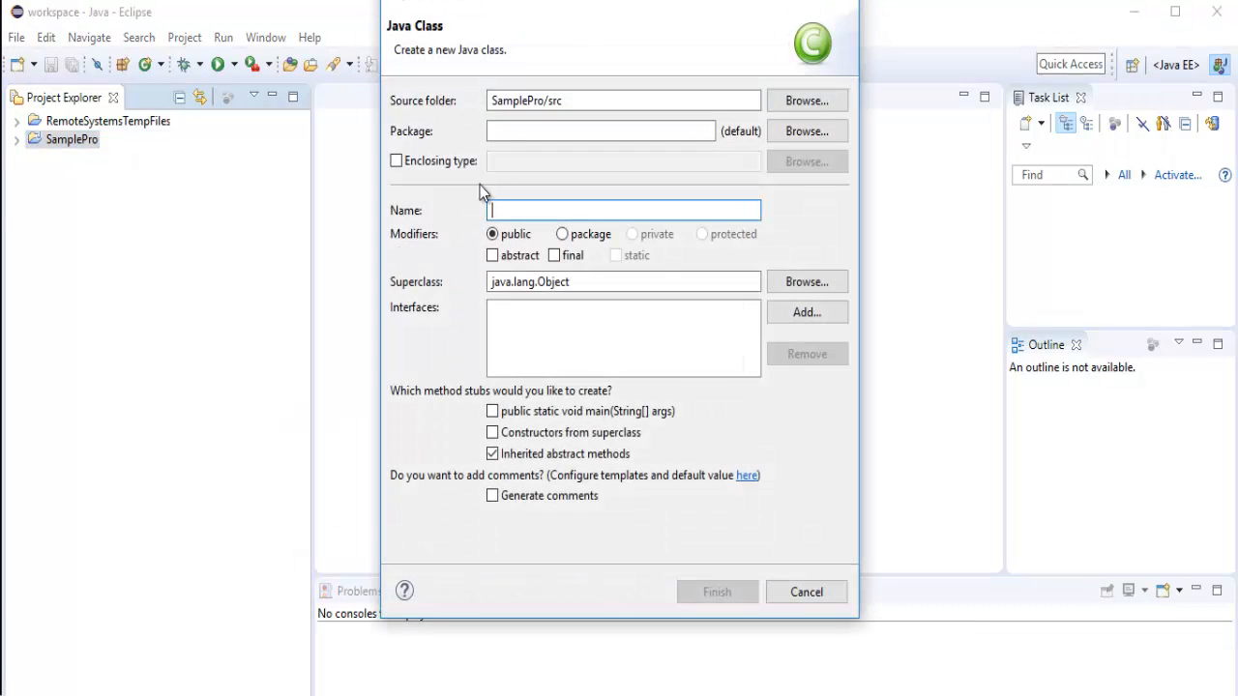
pyautogui.write('DemoSa')
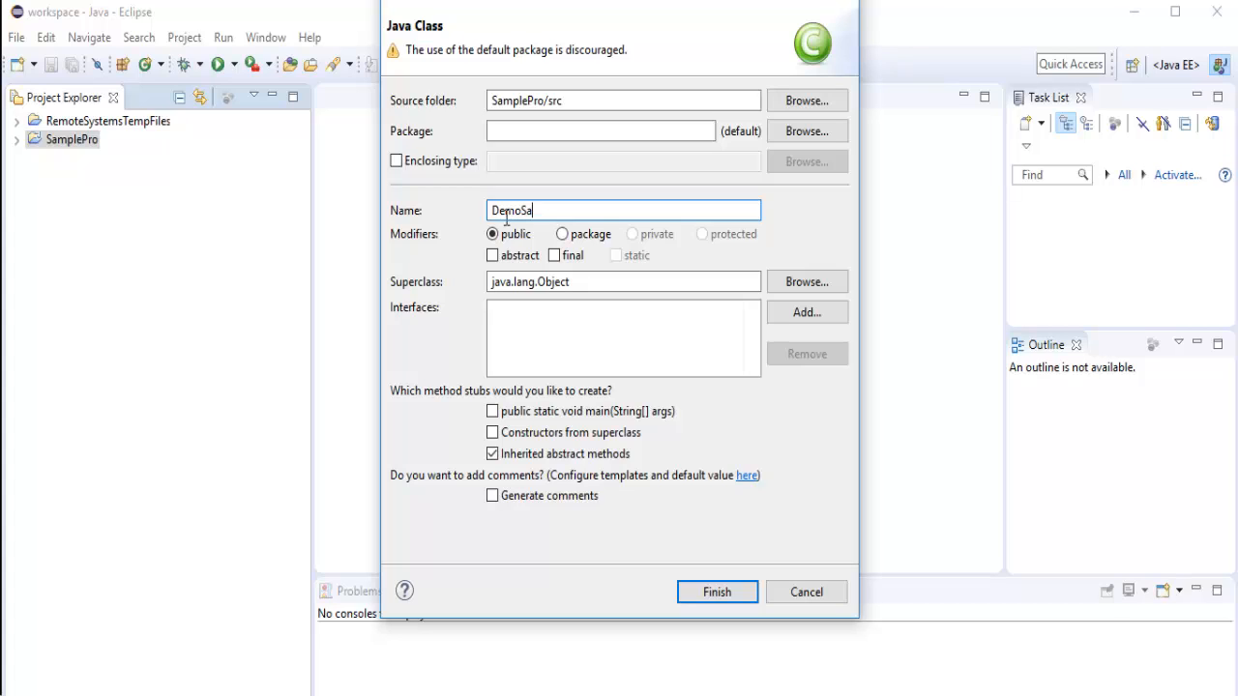
pyautogui.write('m')
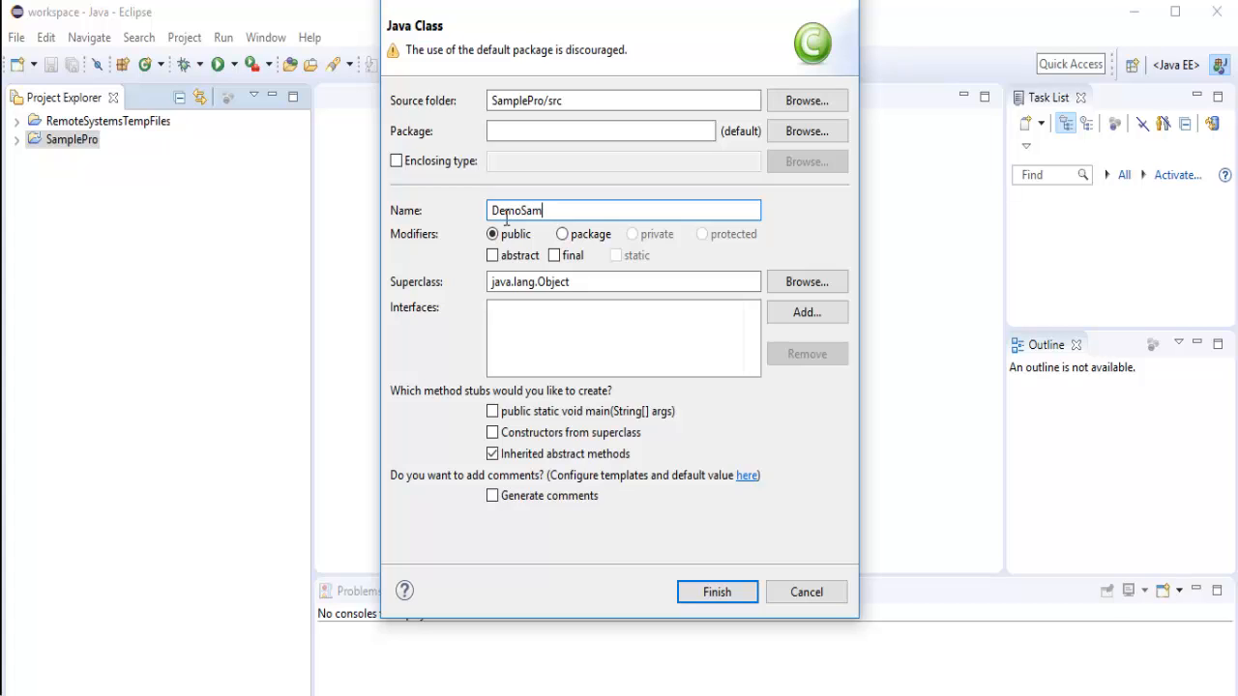
pyautogui.write('p')
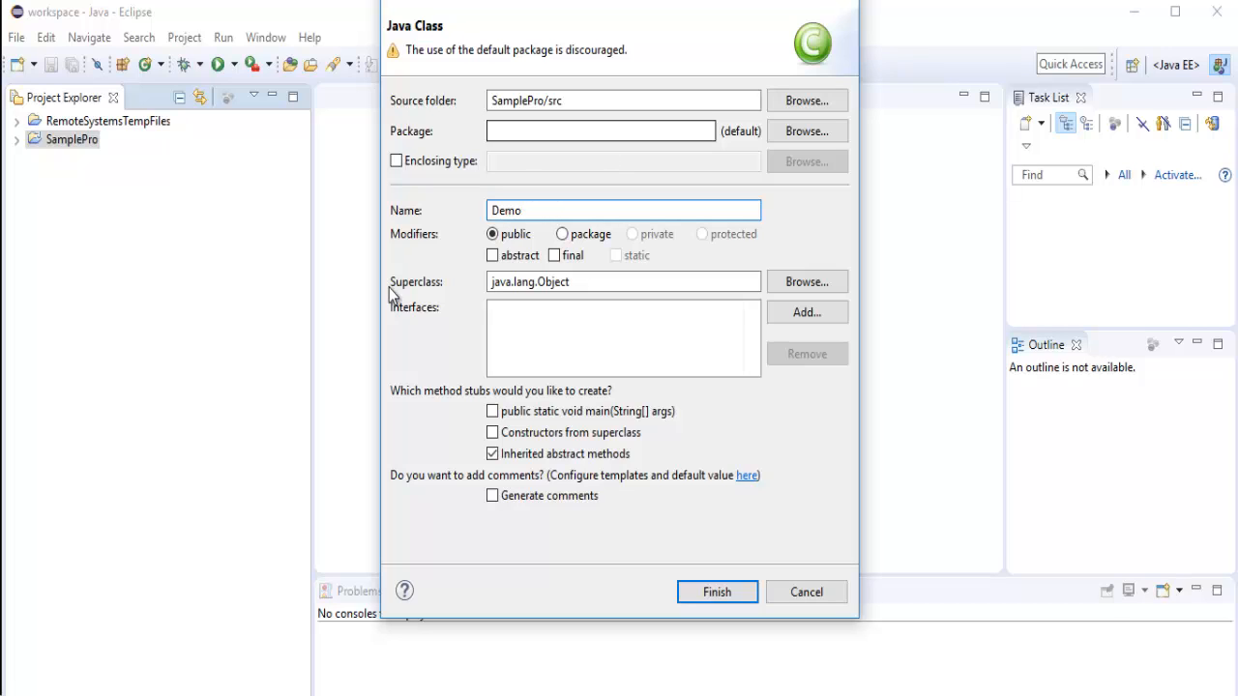
pyautogui.click(492, 411)
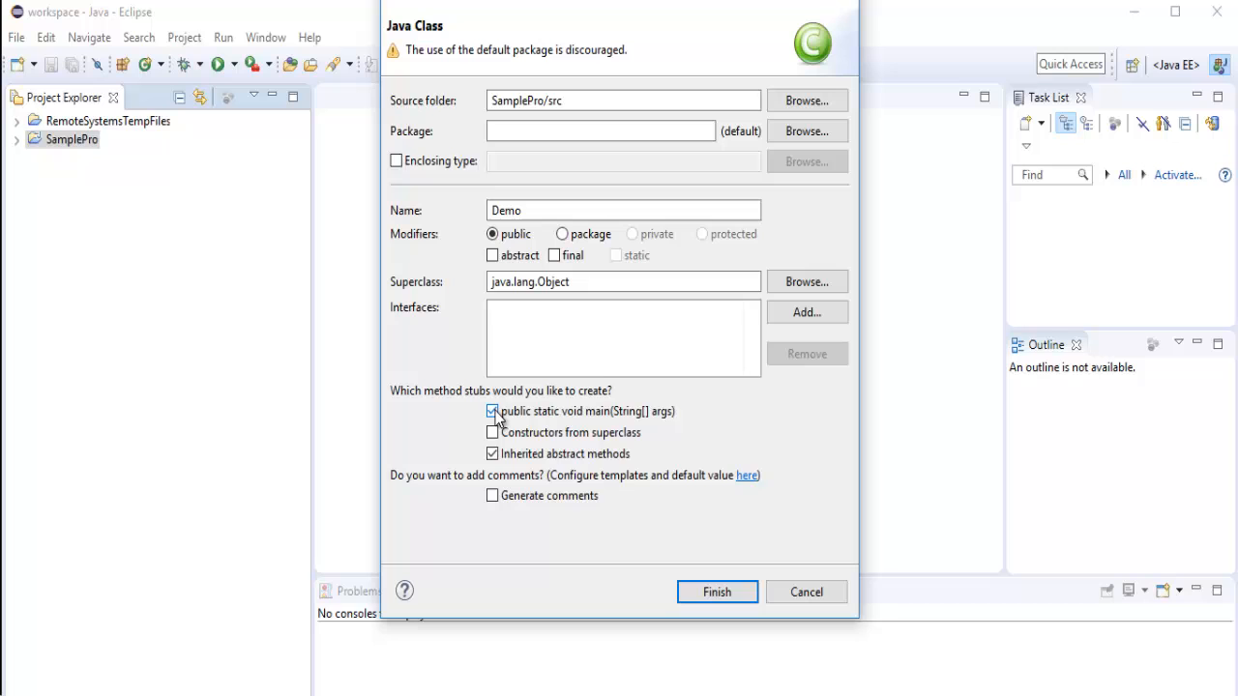
pyautogui.click(717, 591)
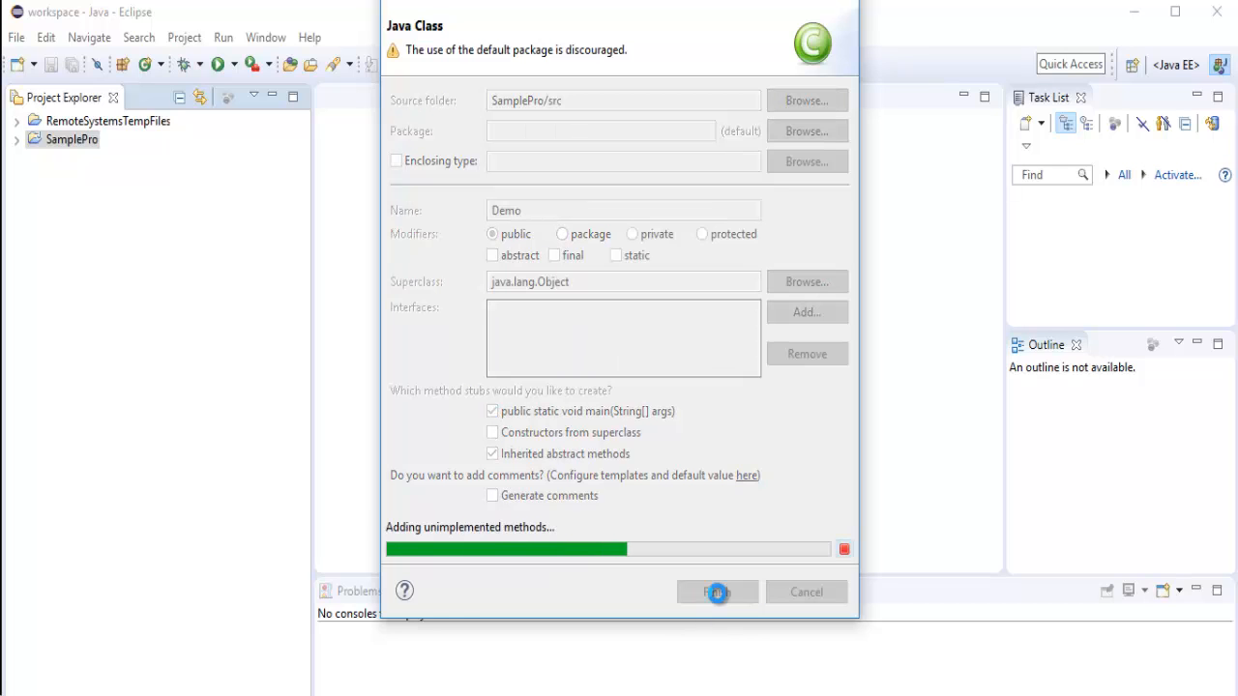
pyautogui.click(717, 592)
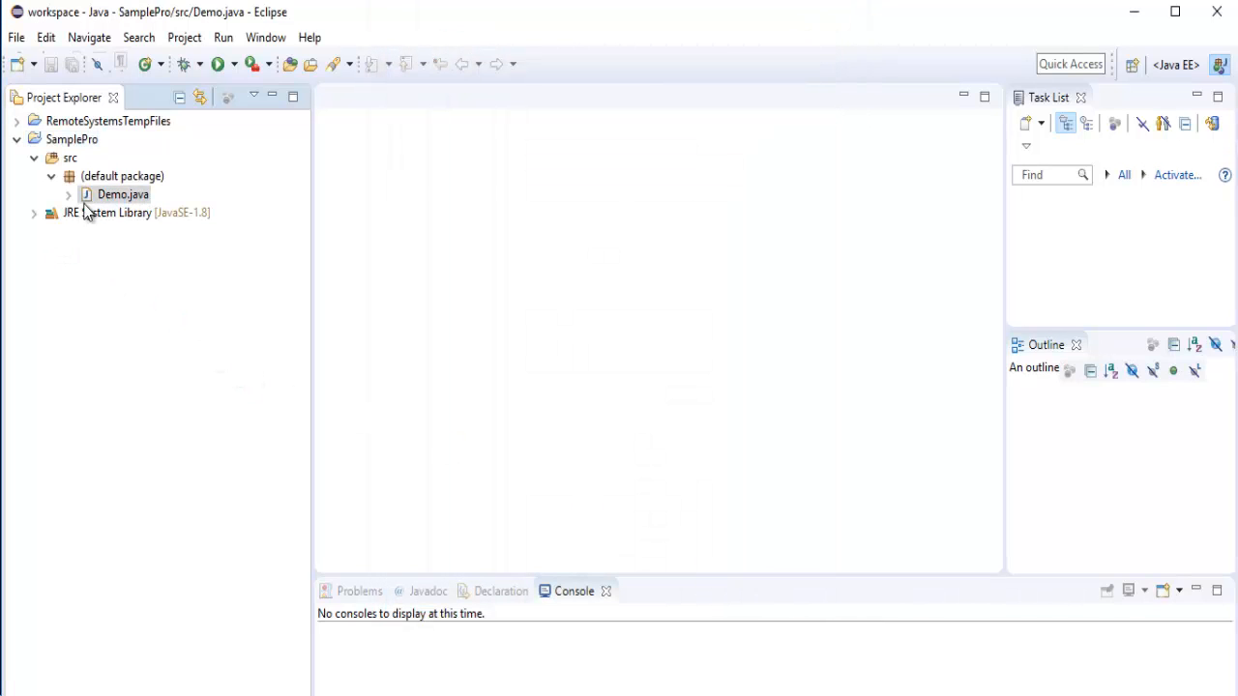
# Open Demo.java and enter System.out.println inside main using content assist.
pyautogui.doubleClick(123, 194)
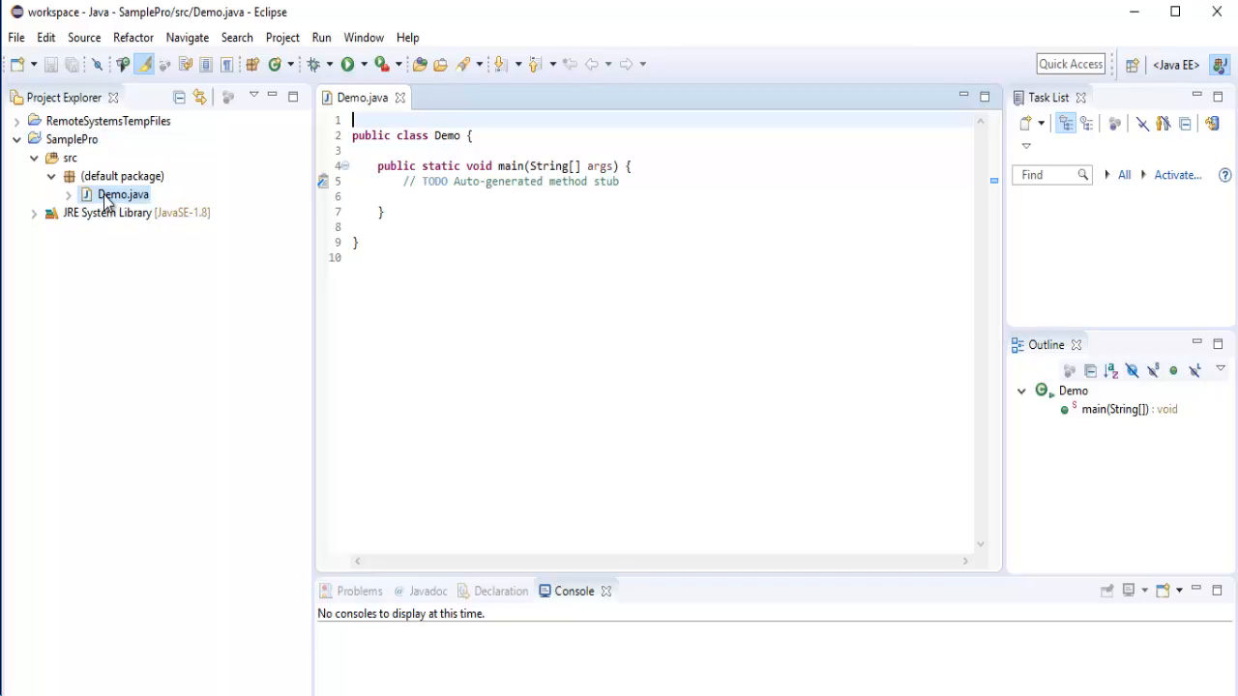
pyautogui.moveTo(138, 198)
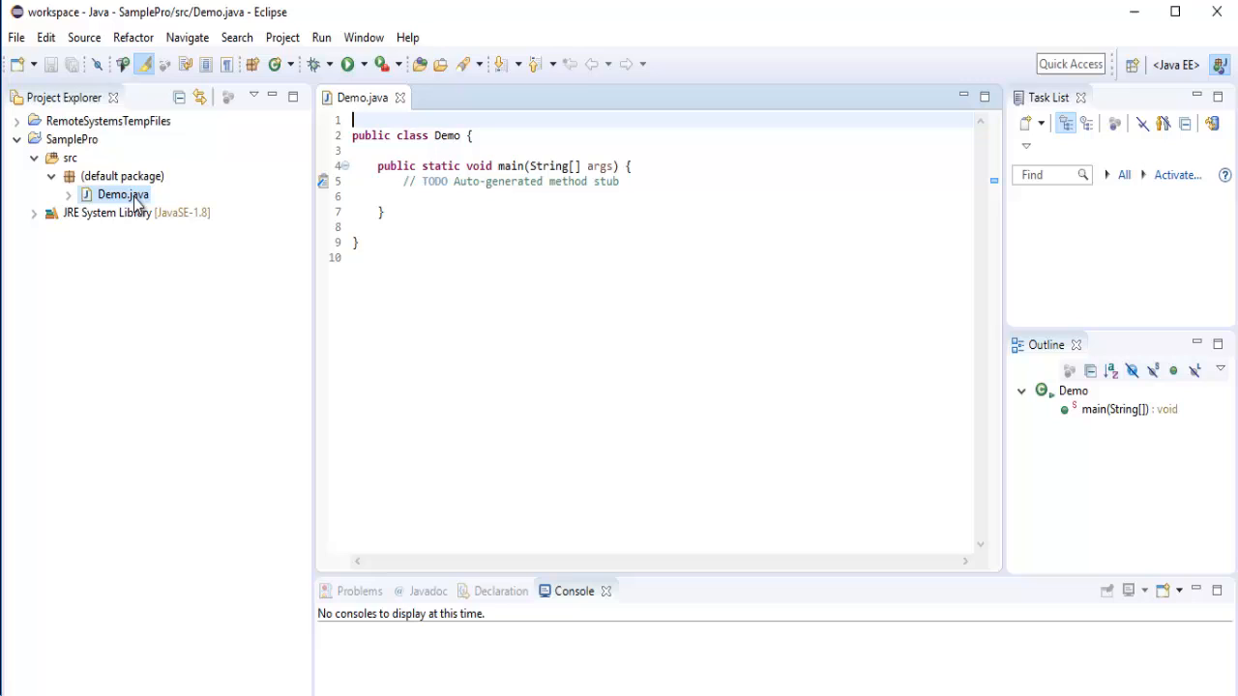
pyautogui.click(414, 182)
pyautogui.write('{')
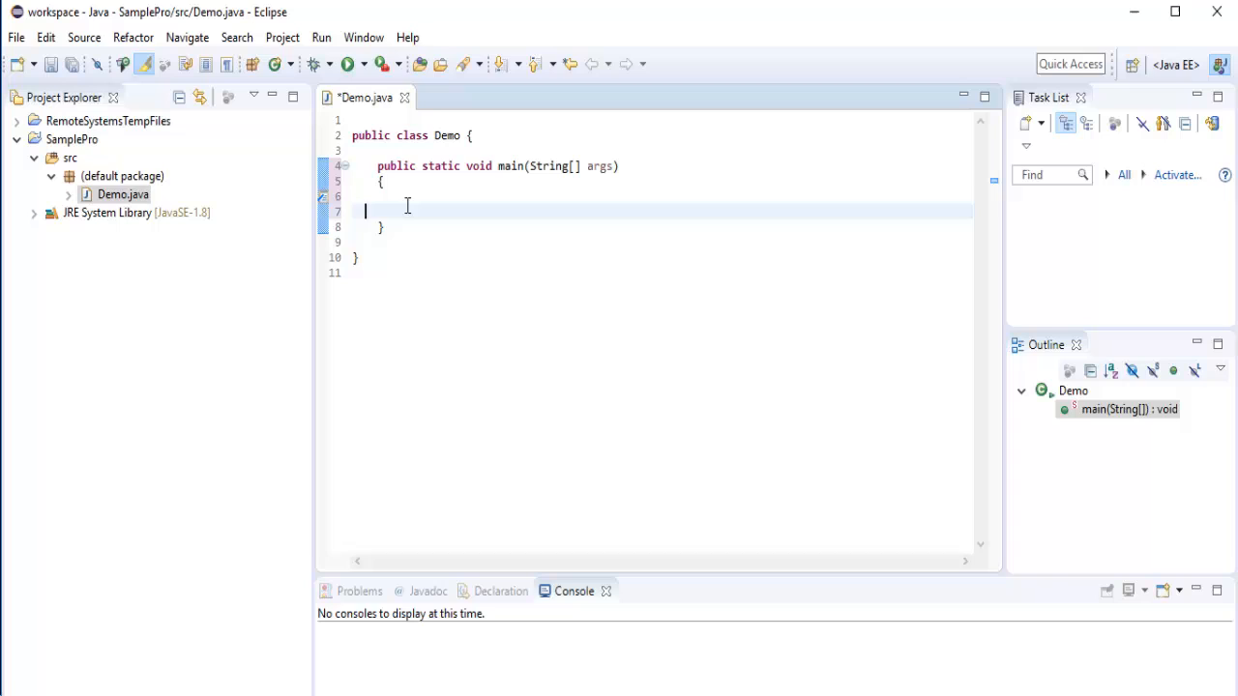
pyautogui.write('sy')
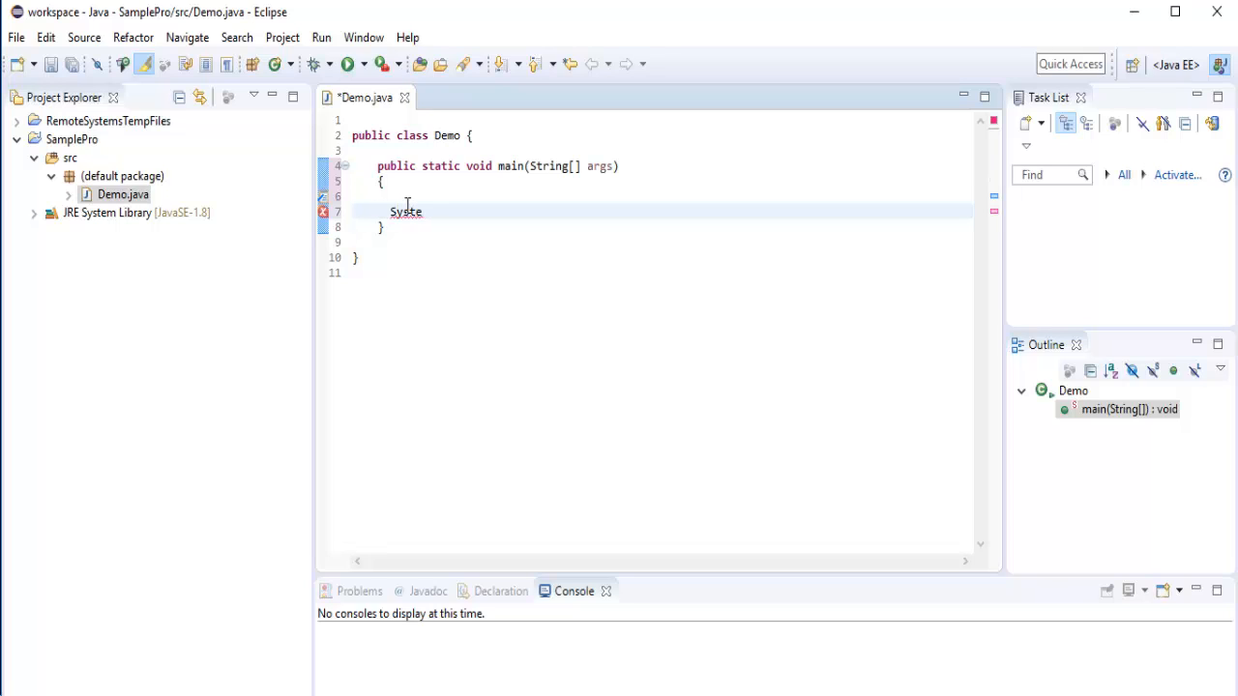
pyautogui.write('m.')
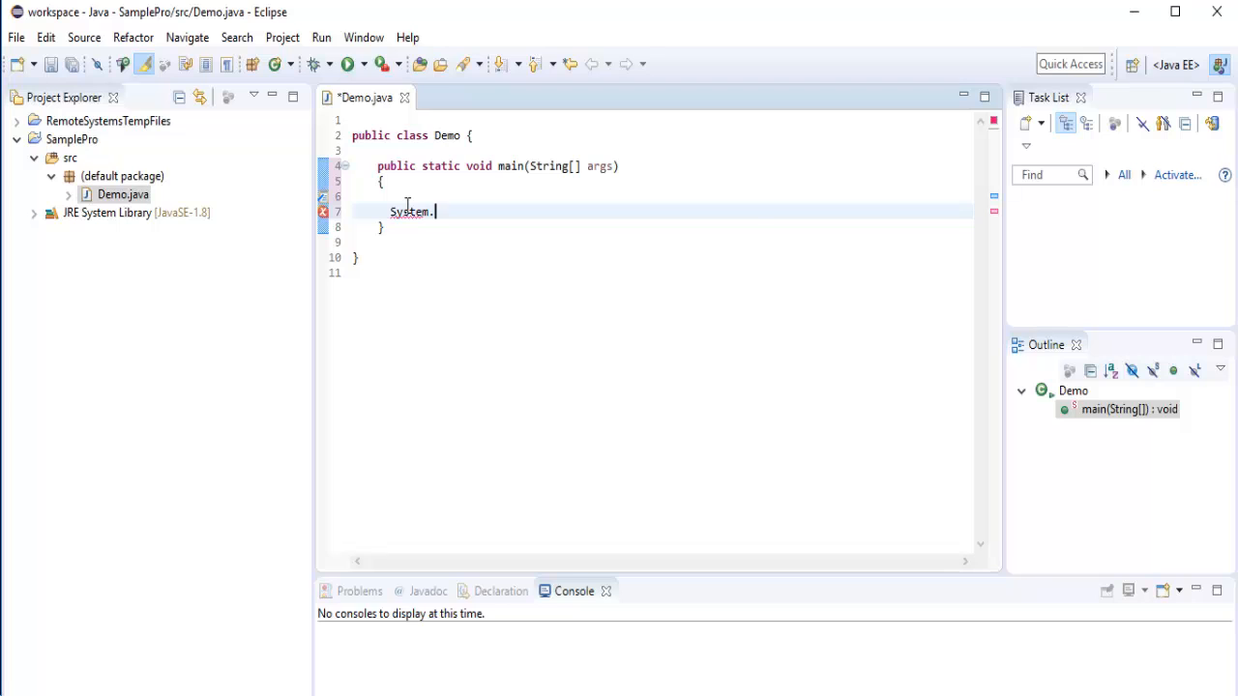
pyautogui.write('out.p')
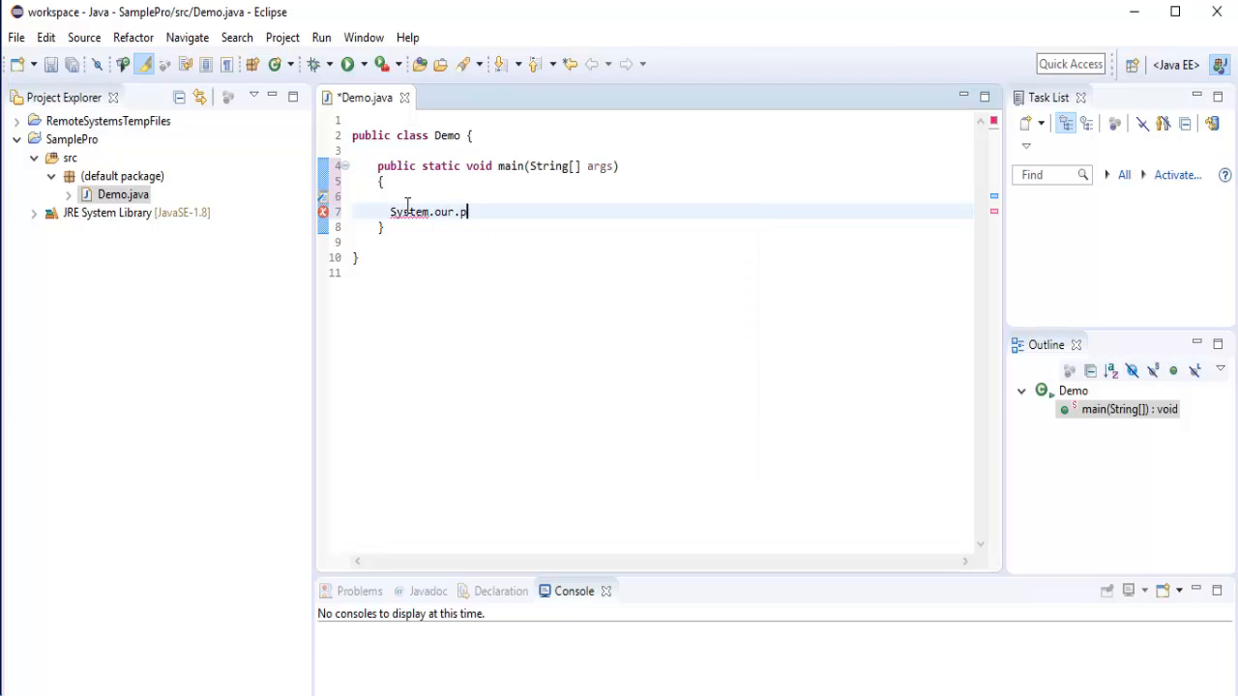
pyautogui.write('out.p')
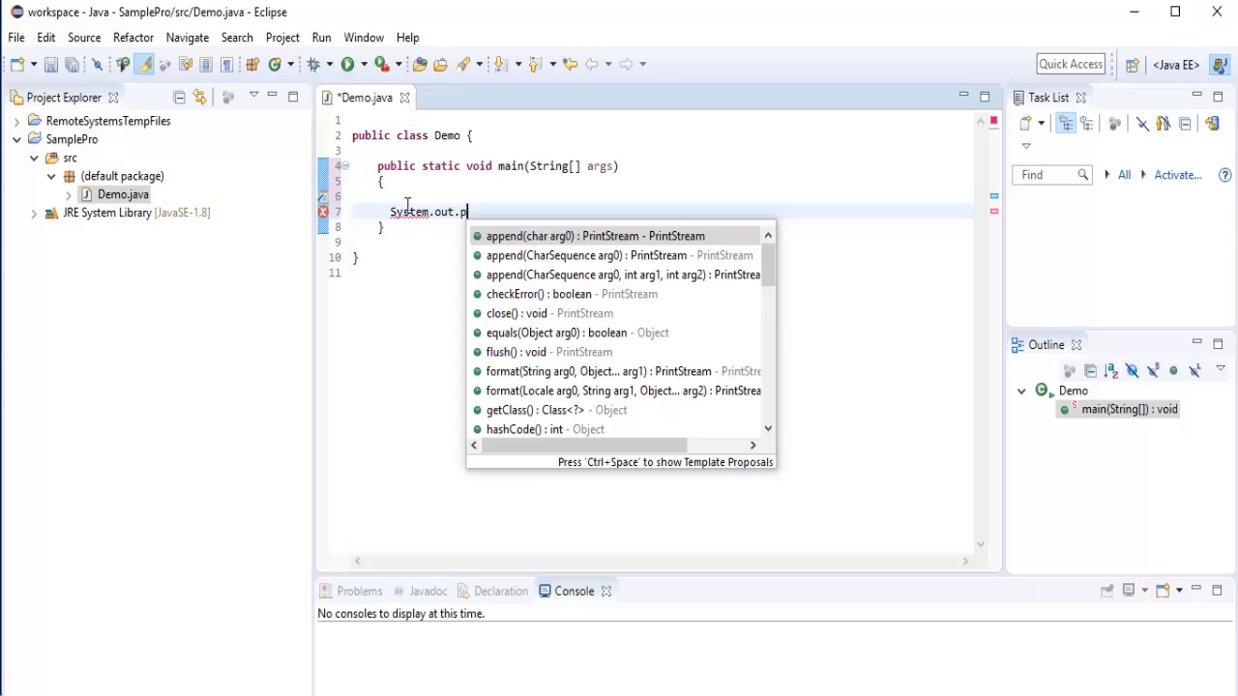
pyautogui.write('ri')
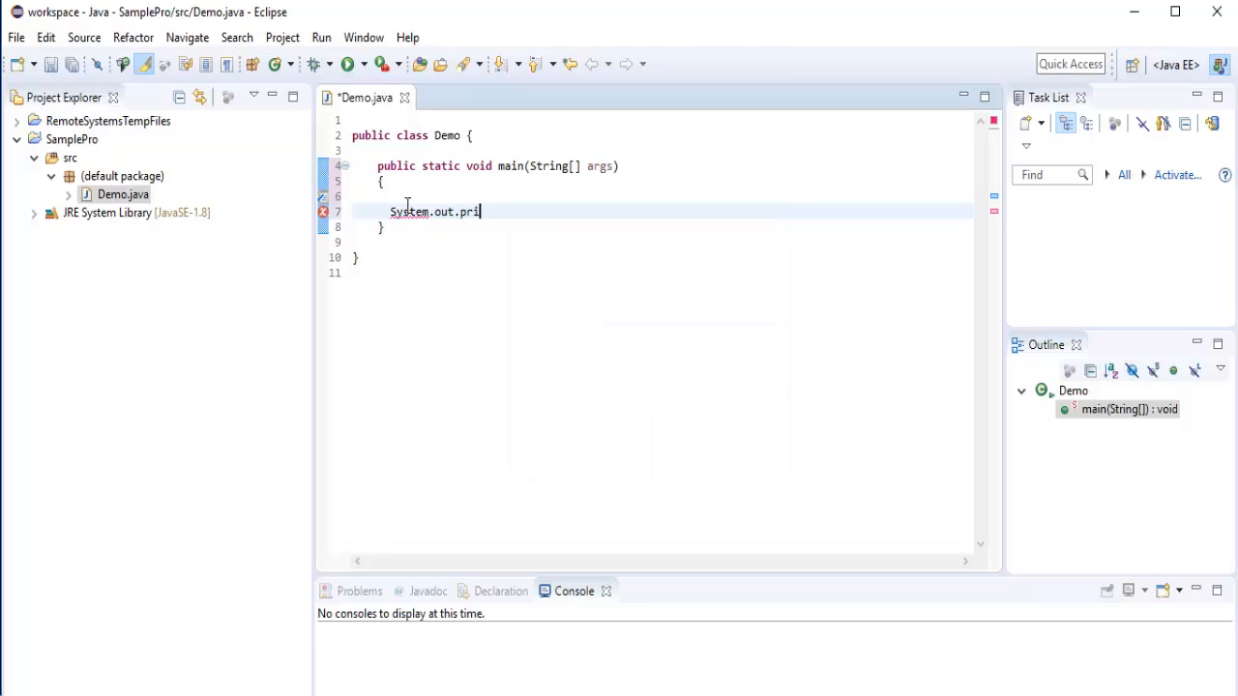
pyautogui.write('ht')
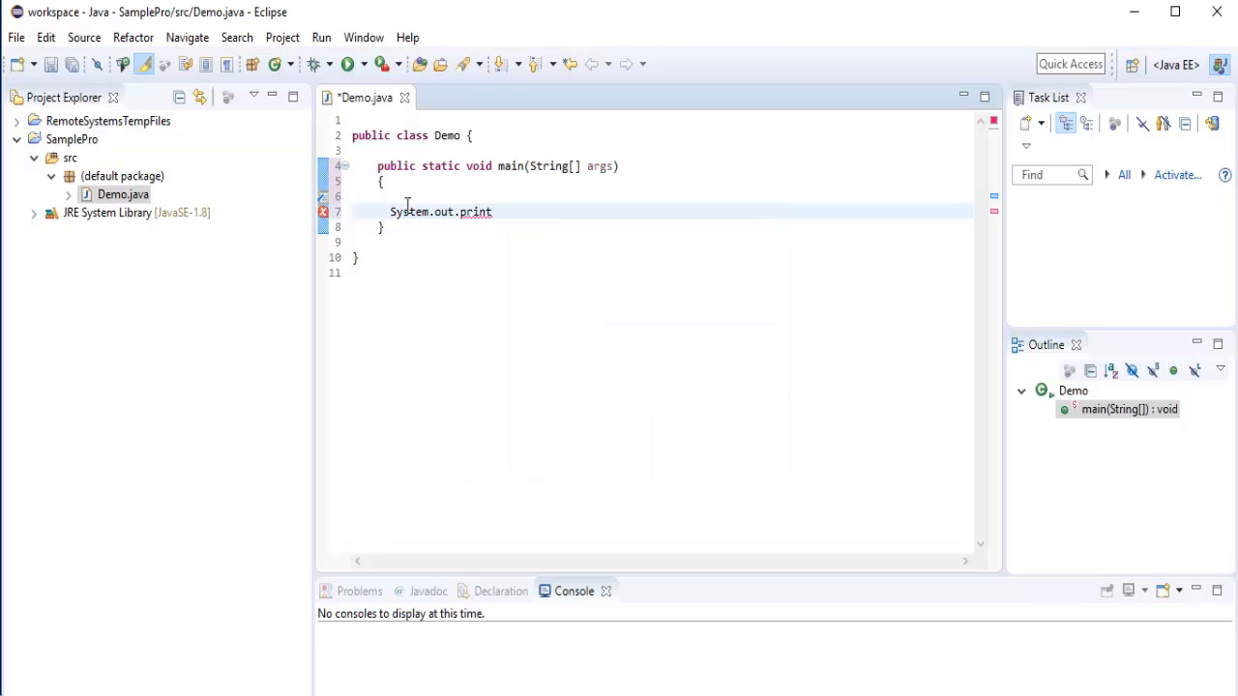
pyautogui.write('ln')
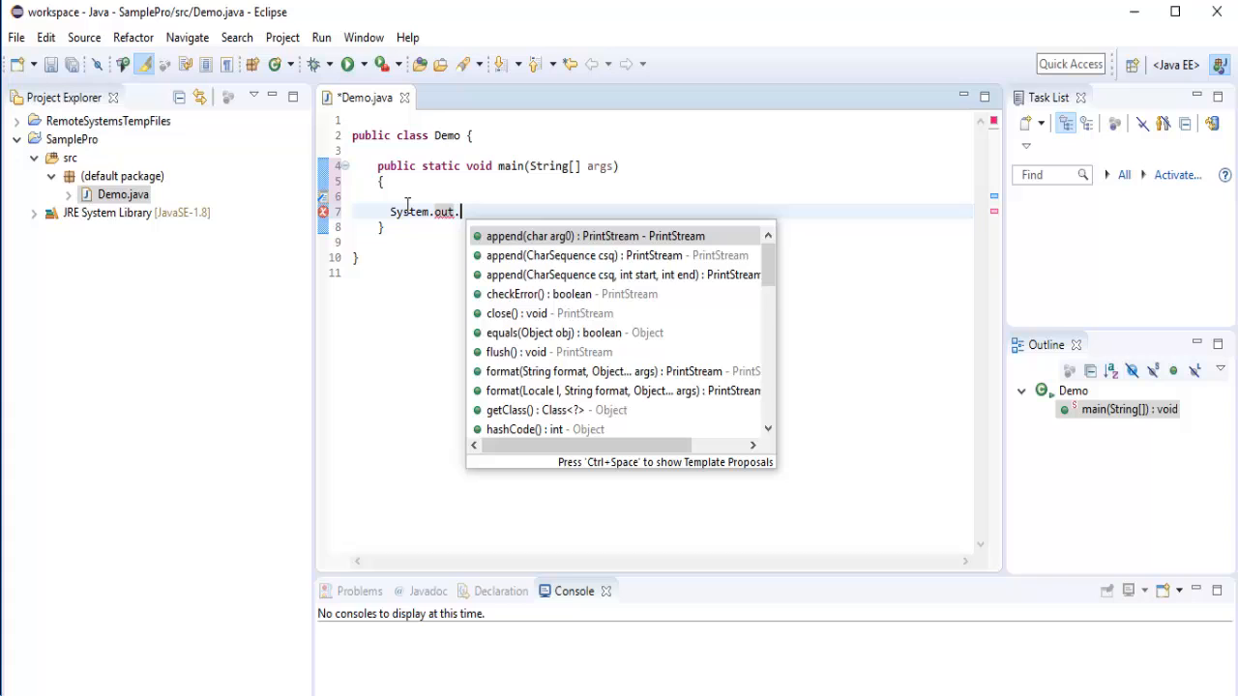
pyautogui.write('print')
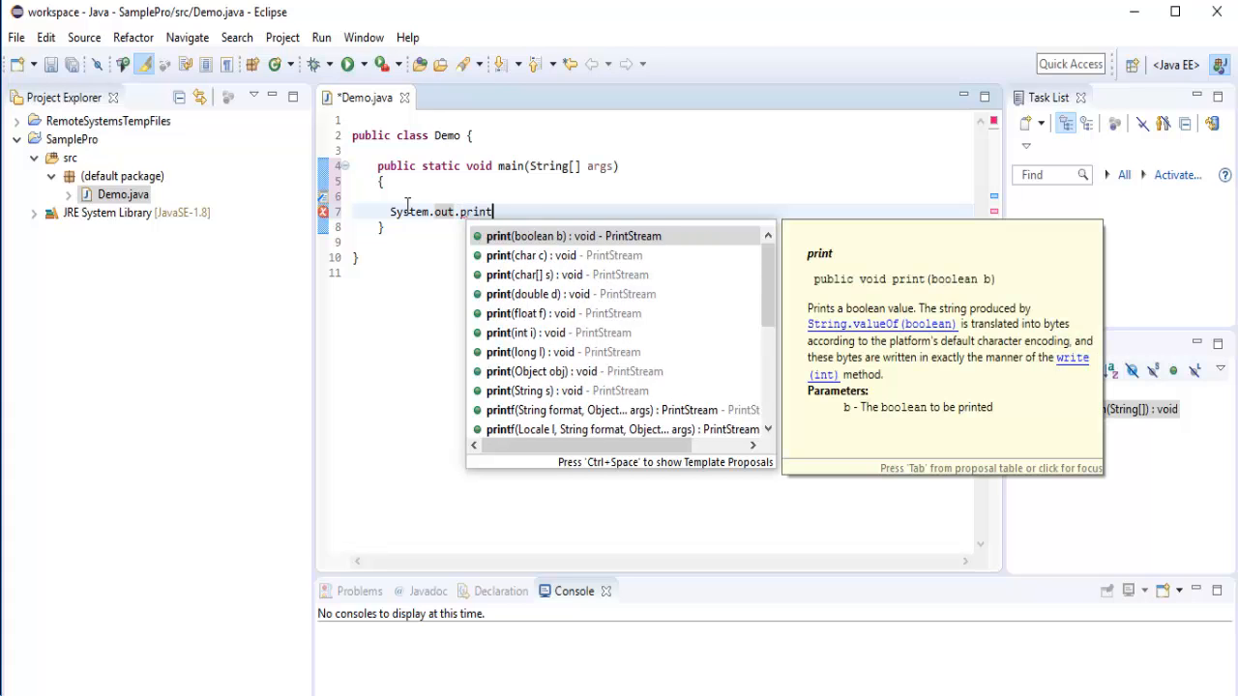
# Fill the println argument with the string "Hello World".
pyautogui.scroll(-3)
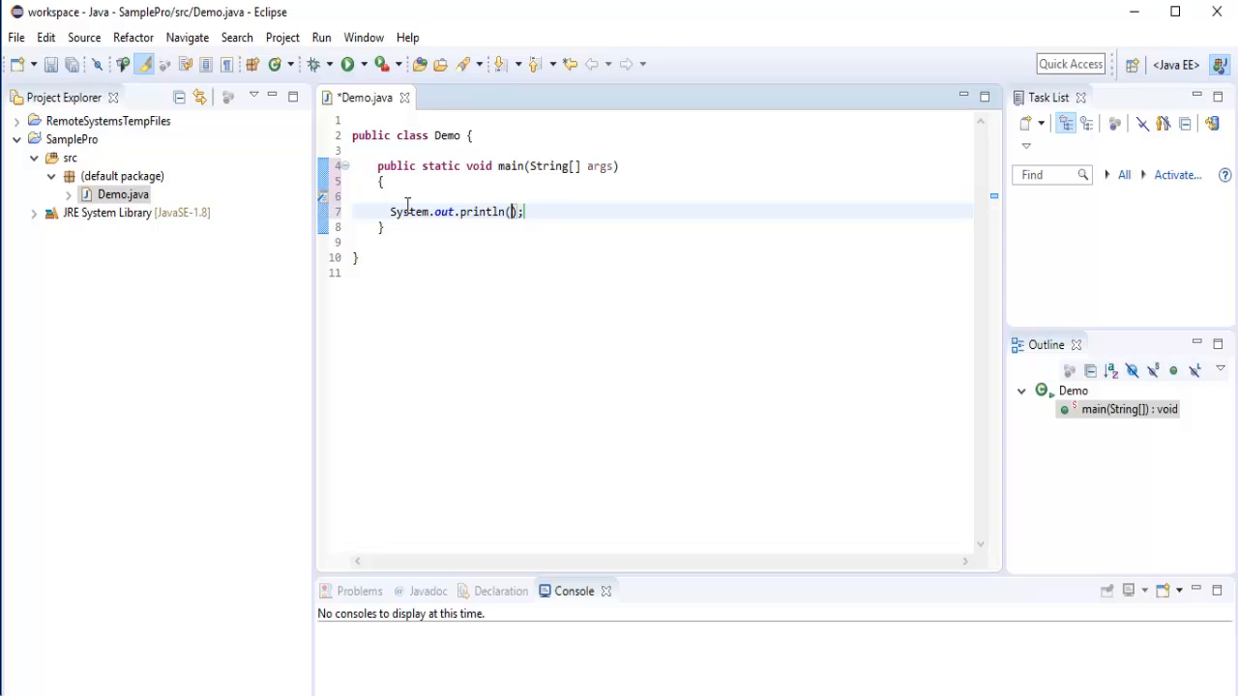
pyautogui.write('""')
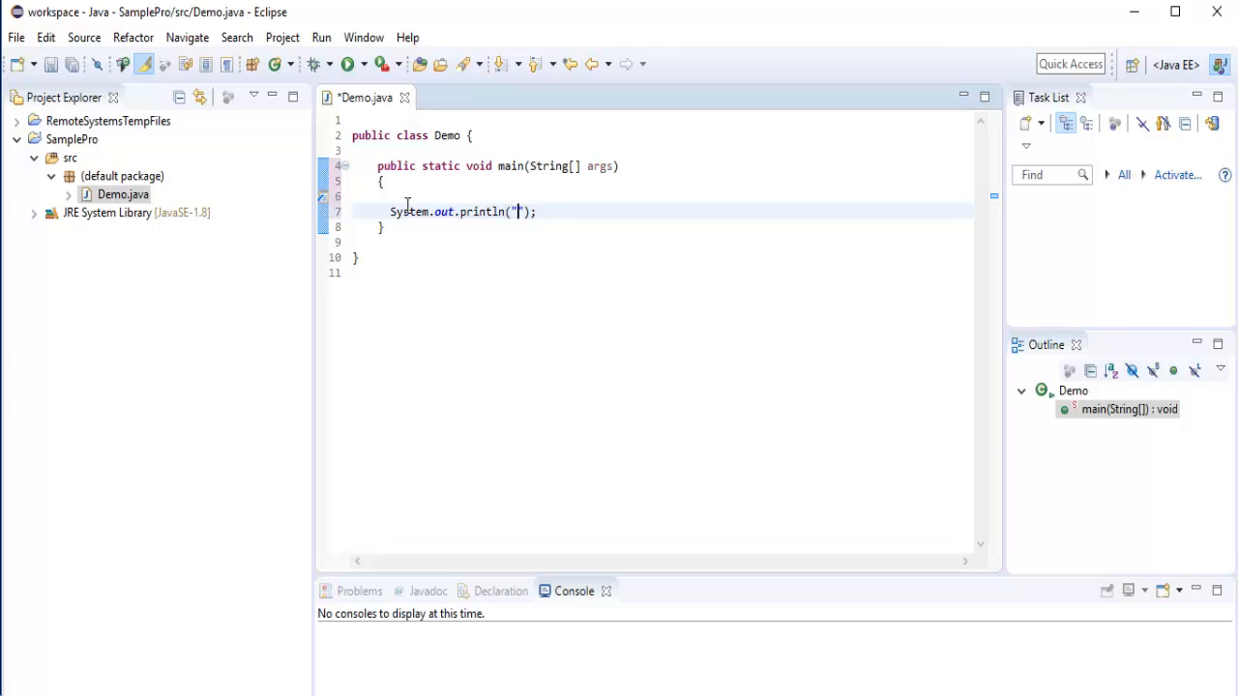
pyautogui.write('Hello Wor')
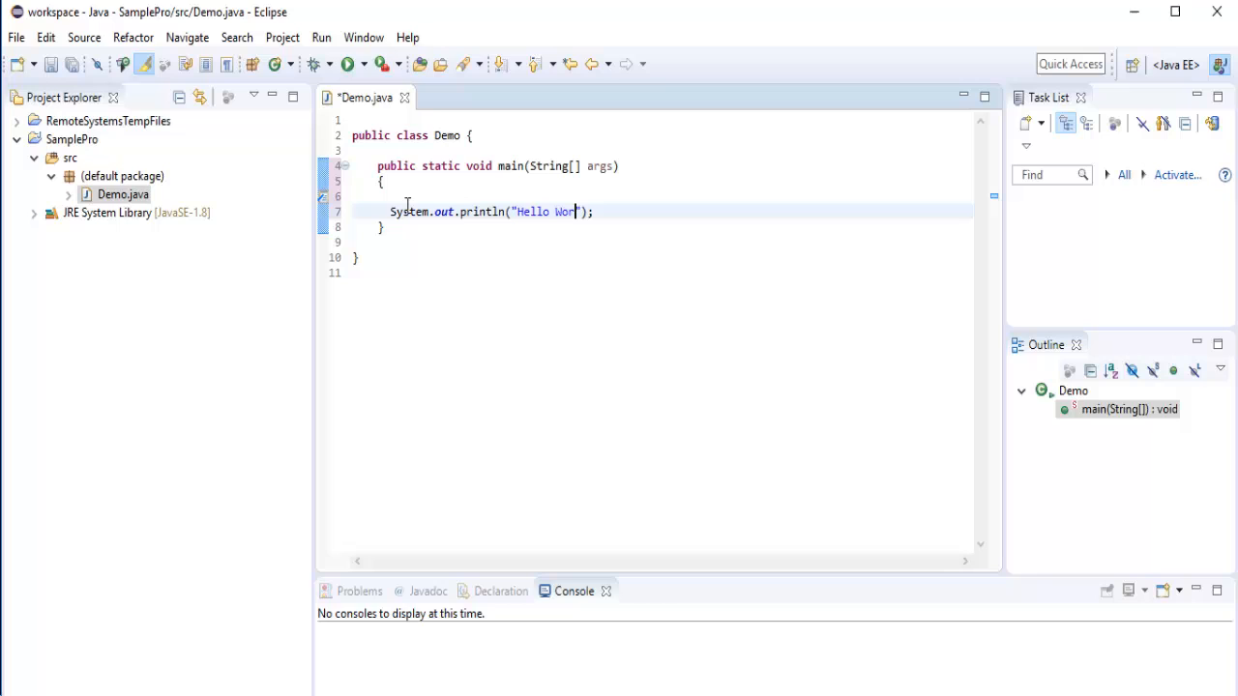
pyautogui.write('ld')
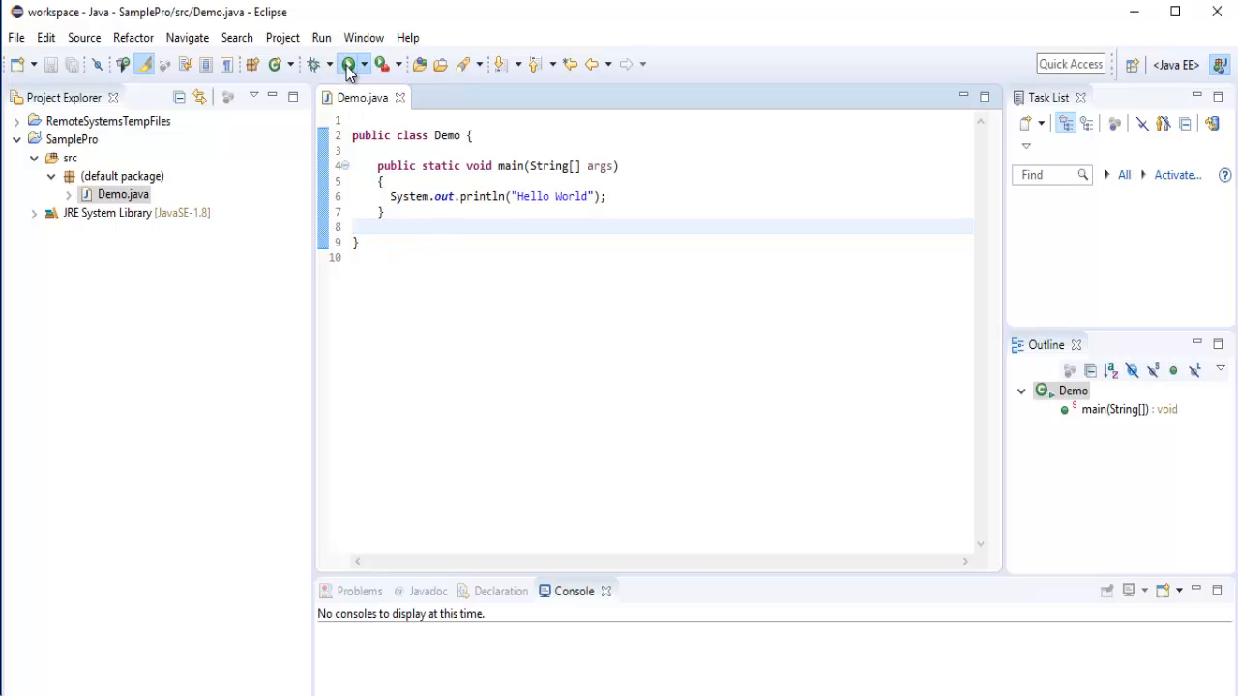
# Run Demo as a Java application and view "Hello World" in the Console.
pyautogui.click(347, 64)
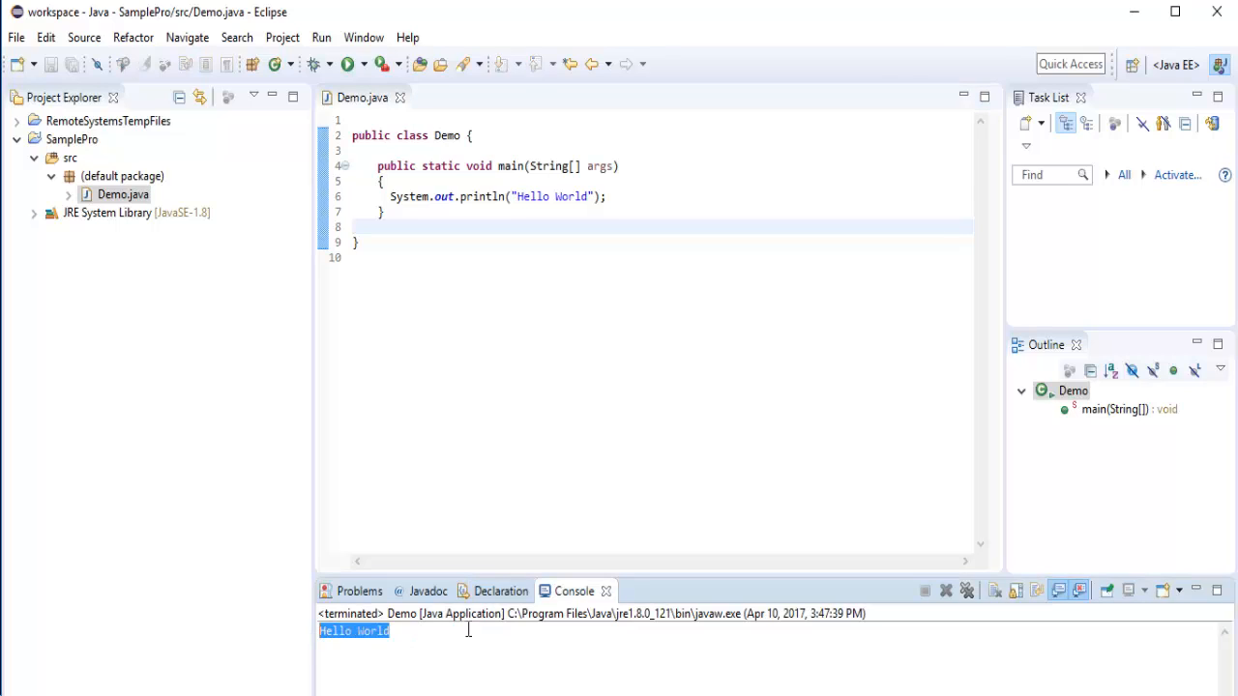
pyautogui.moveTo(312, 644)
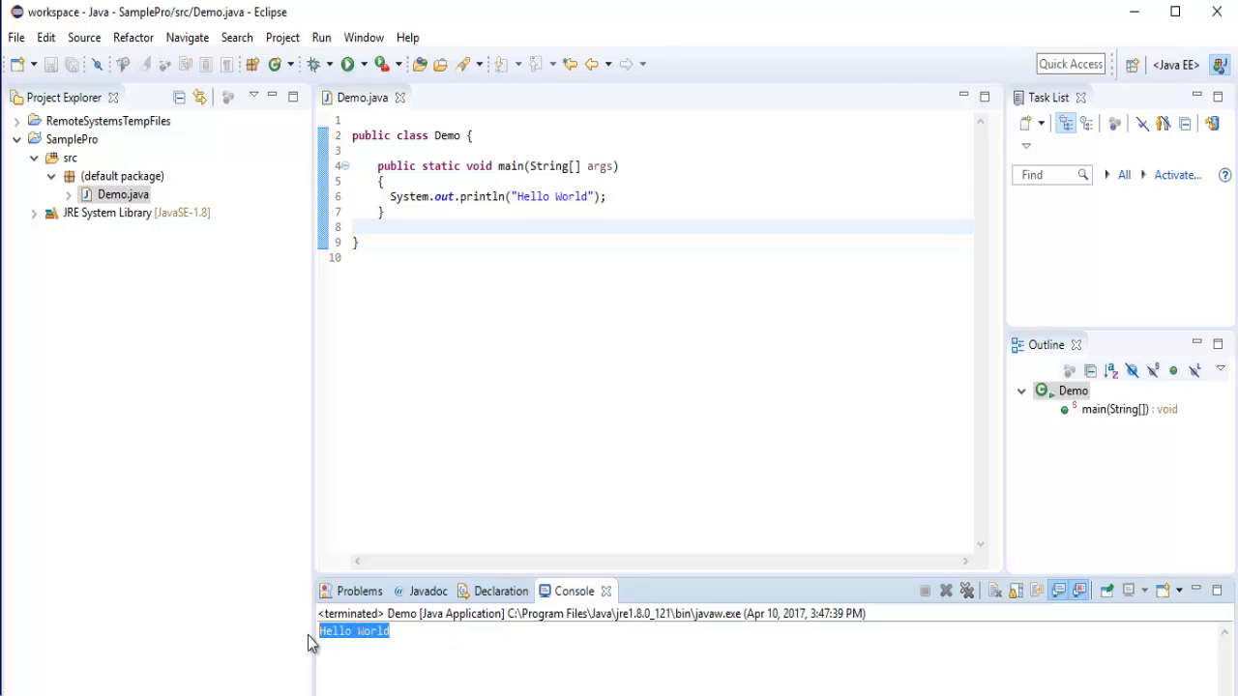
pyautogui.click(441, 630)
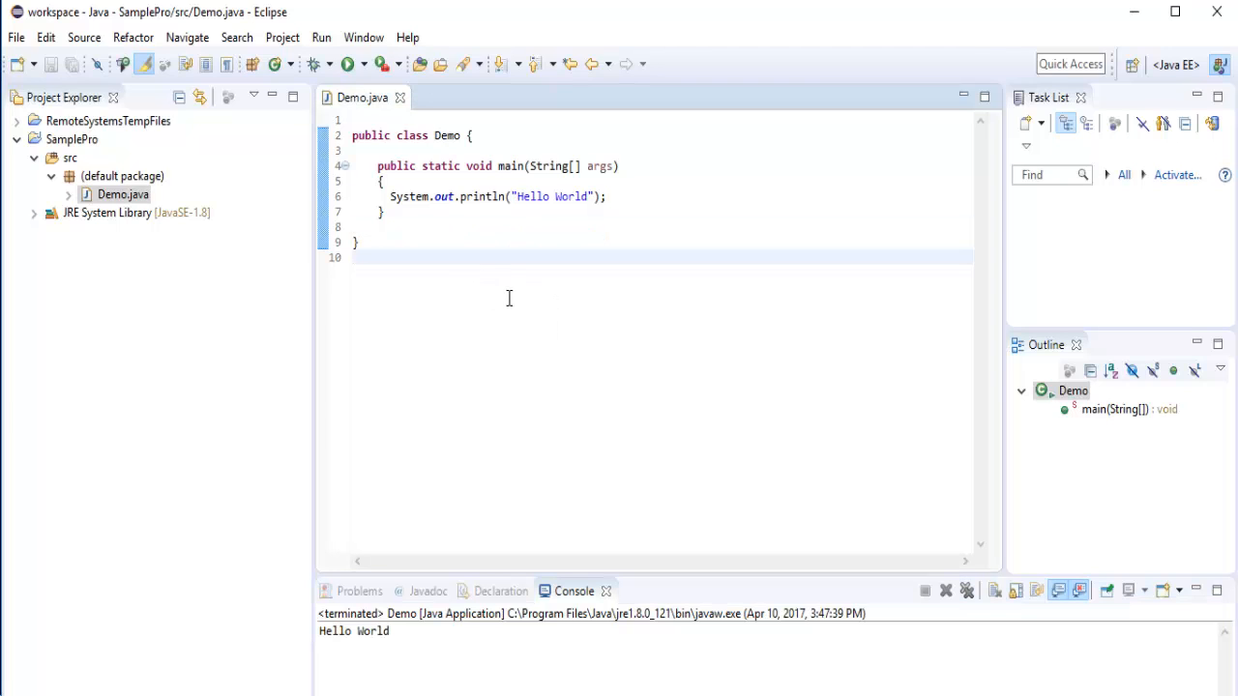
pyautogui.moveTo(617, 481)
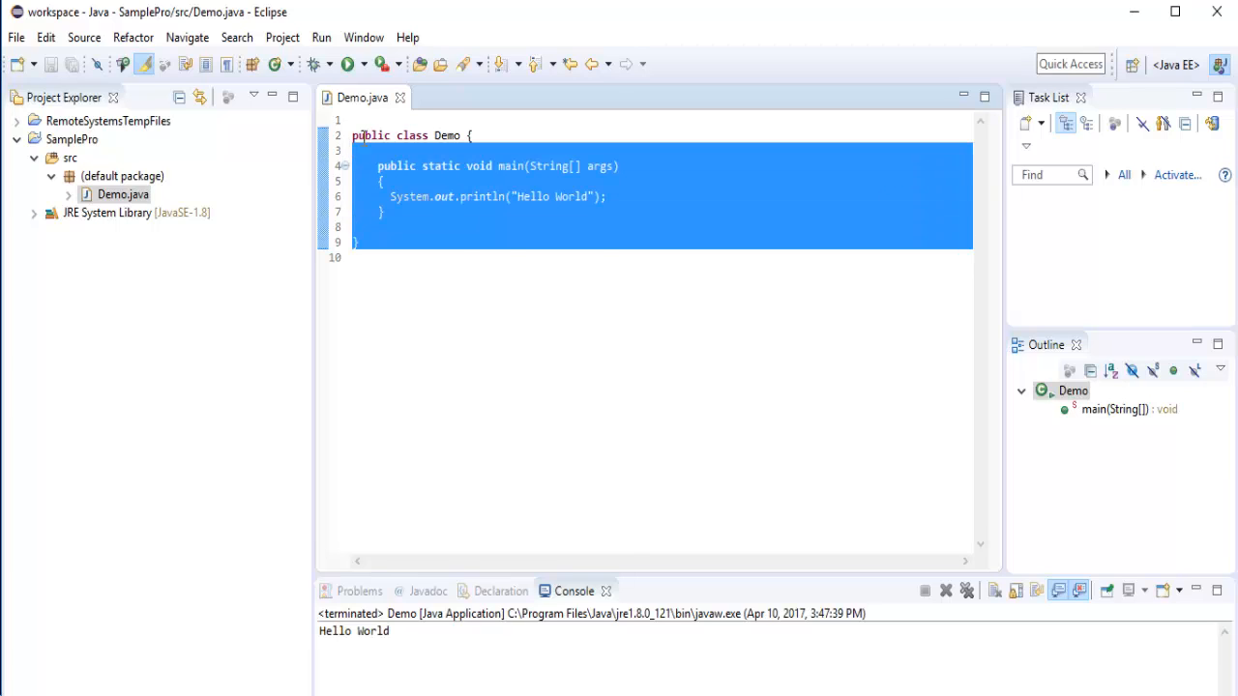
pyautogui.click(450, 136)
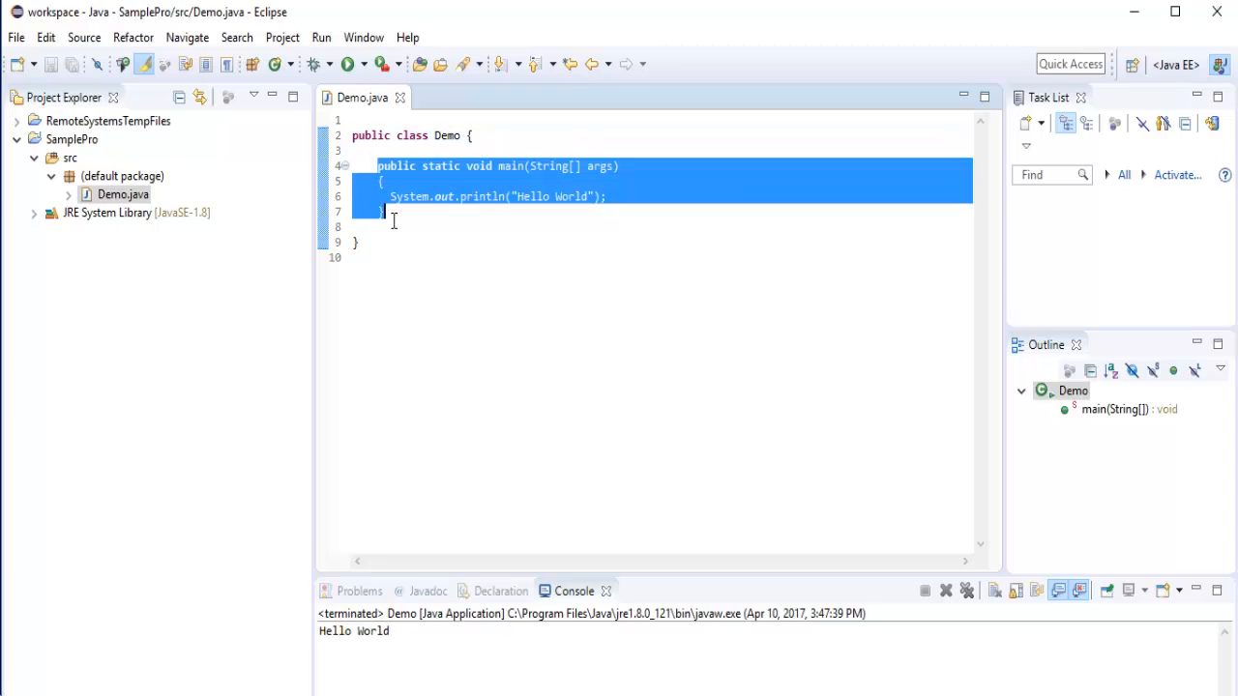
pyautogui.click(385, 211)
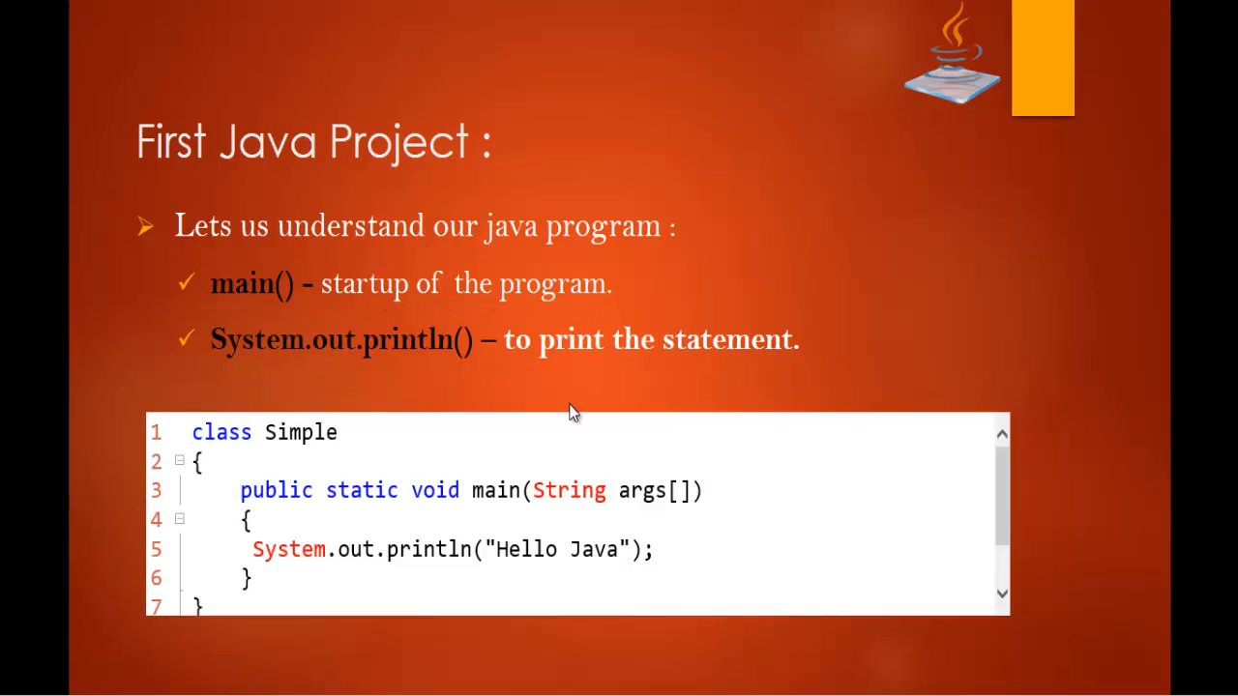
pyautogui.moveTo(237, 371)
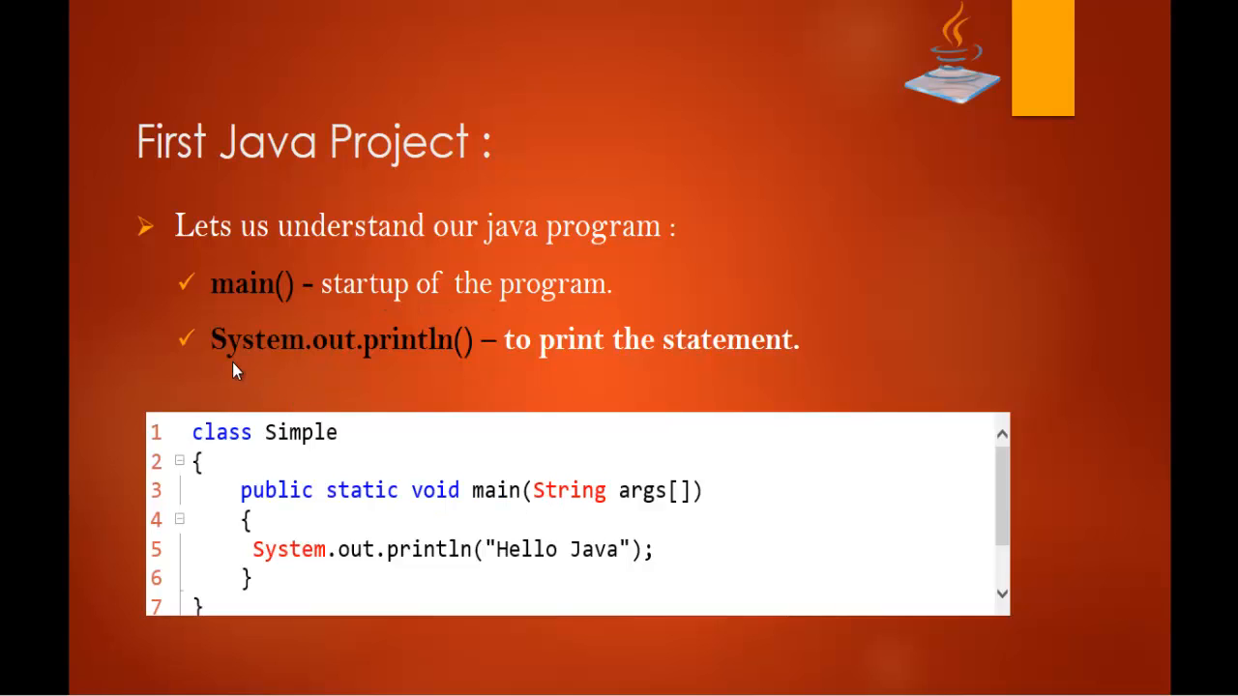
pyautogui.moveTo(758, 360)
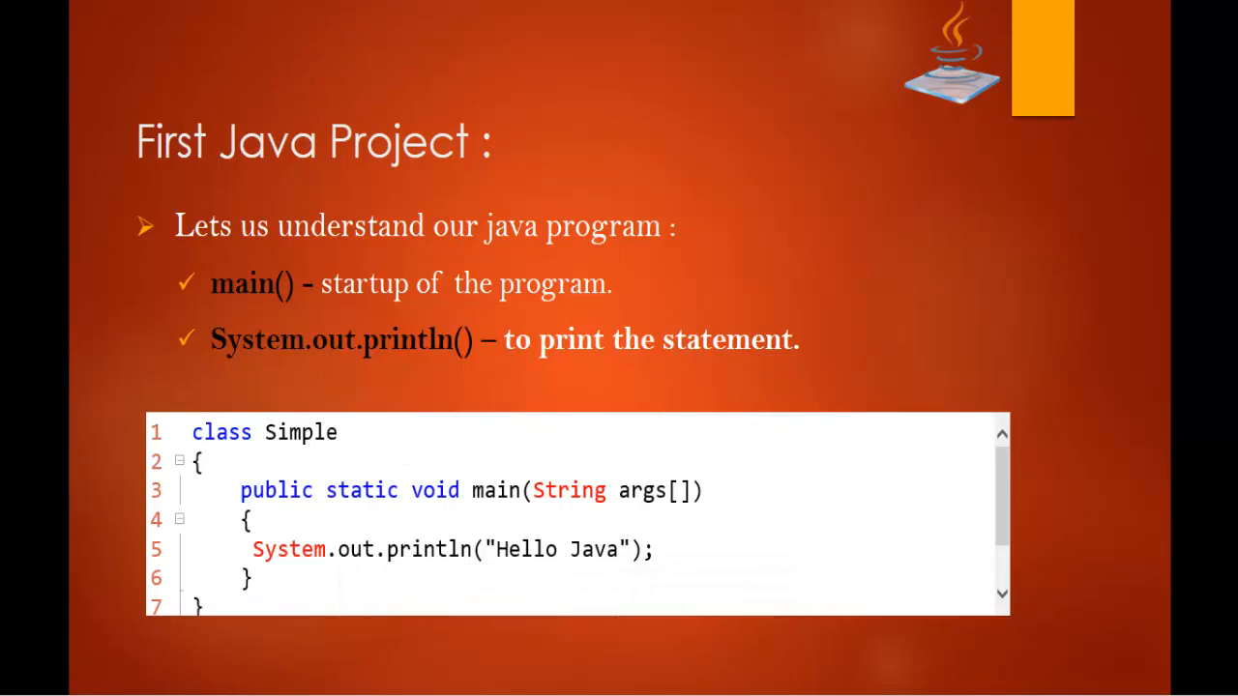
pyautogui.moveTo(255, 362)
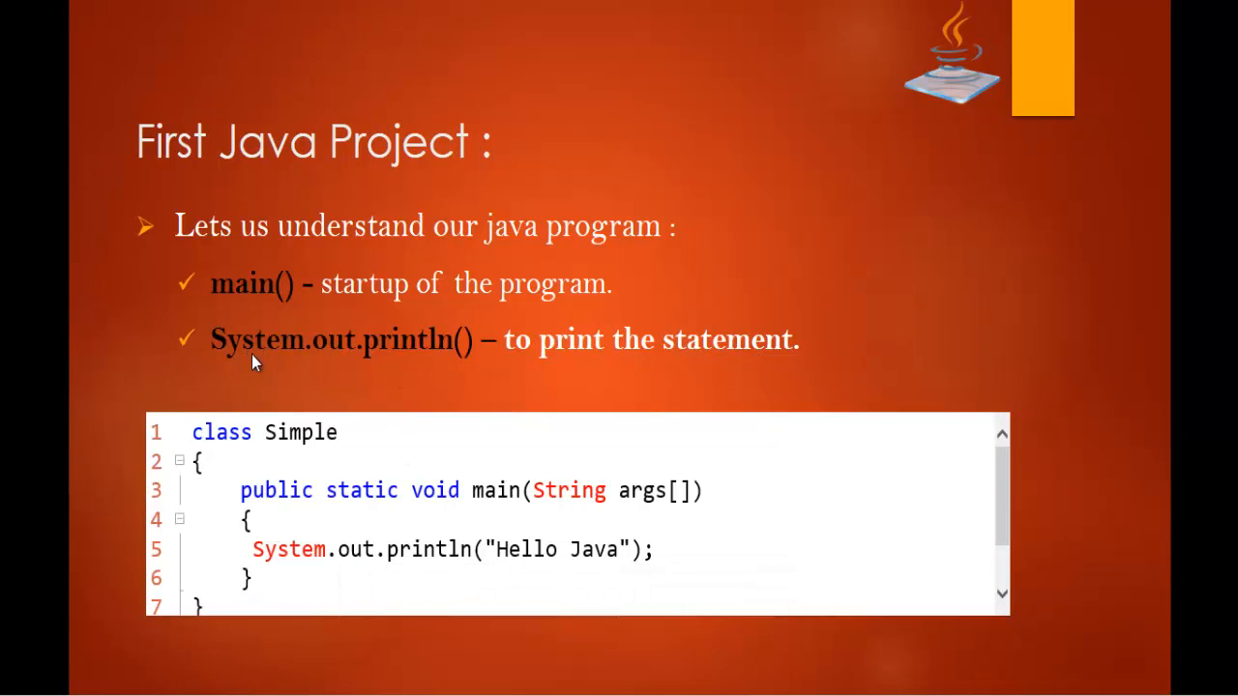
pyautogui.moveTo(431, 368)
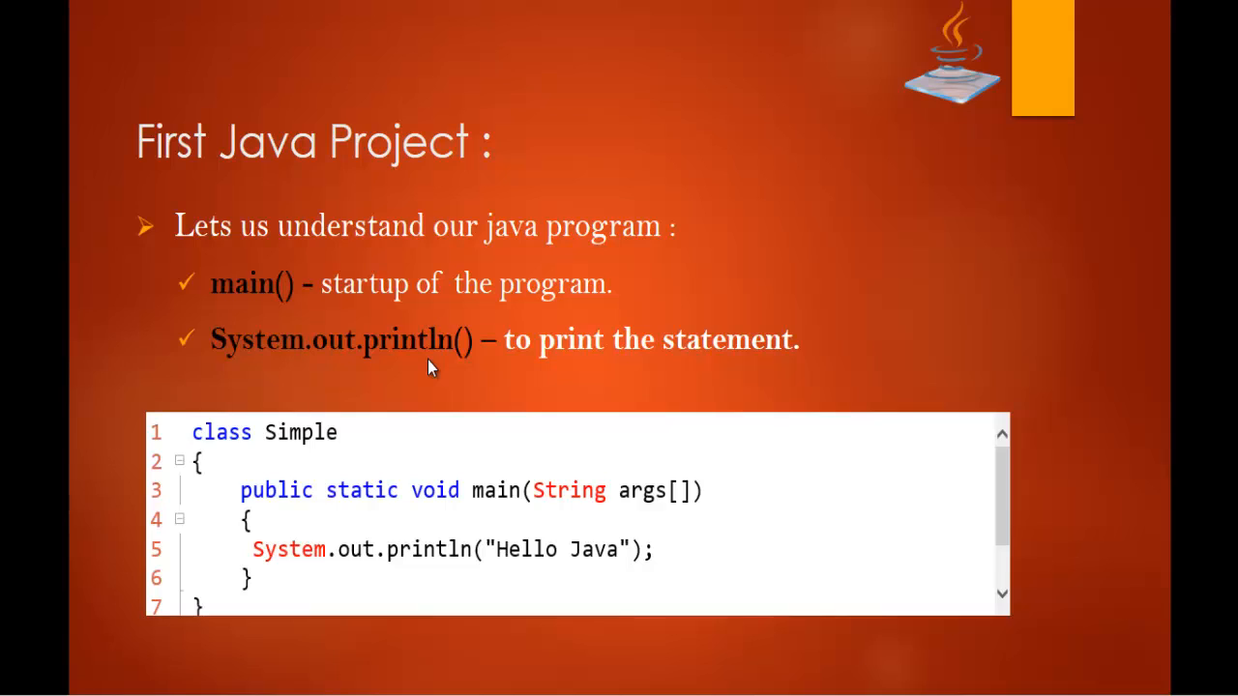